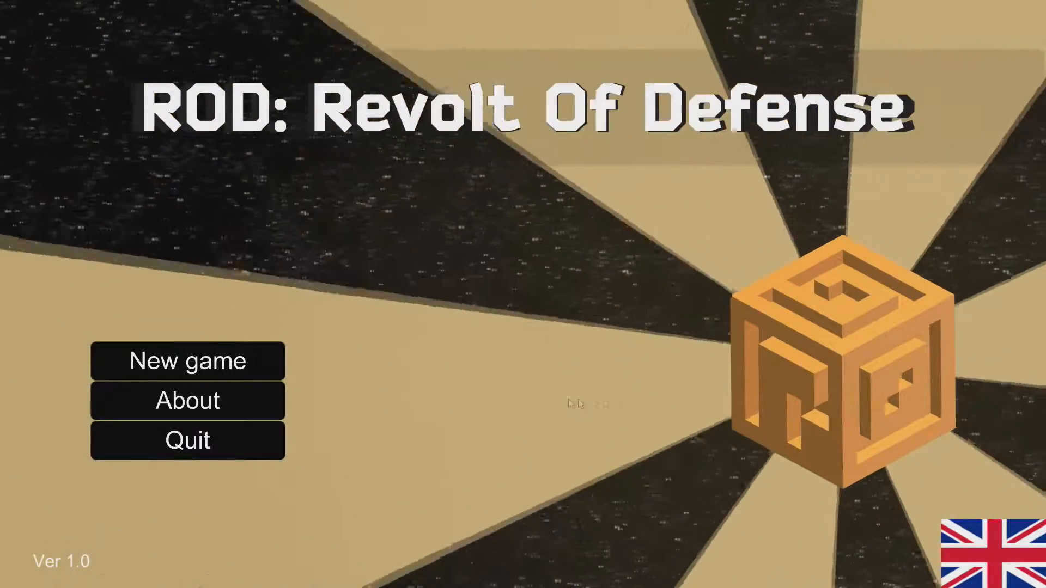
# - Start a new game on Easy difficulty, loading the empty platform with 500 cash and 4 people
pyautogui.click(188, 361)
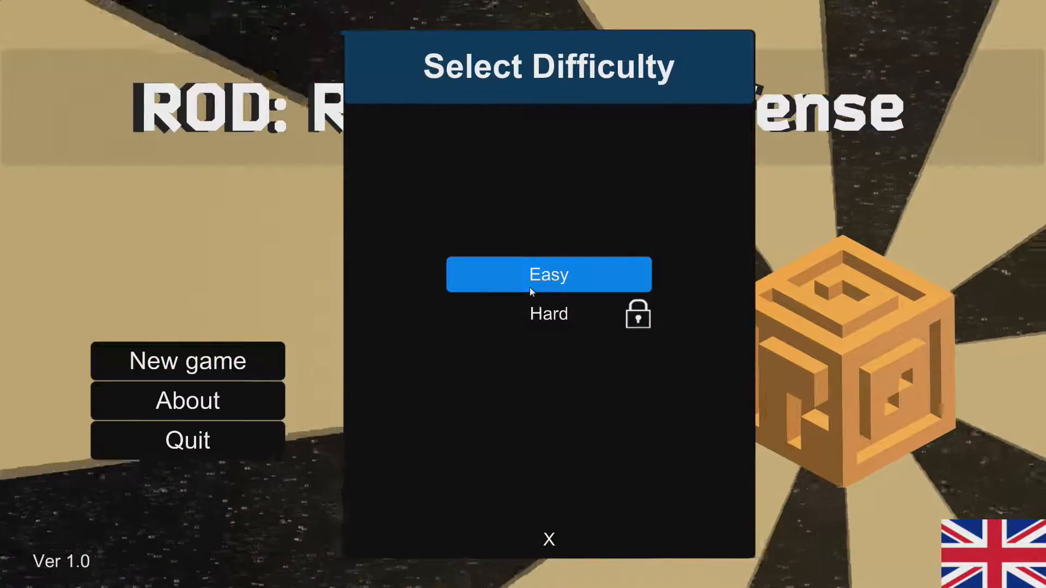
pyautogui.click(548, 274)
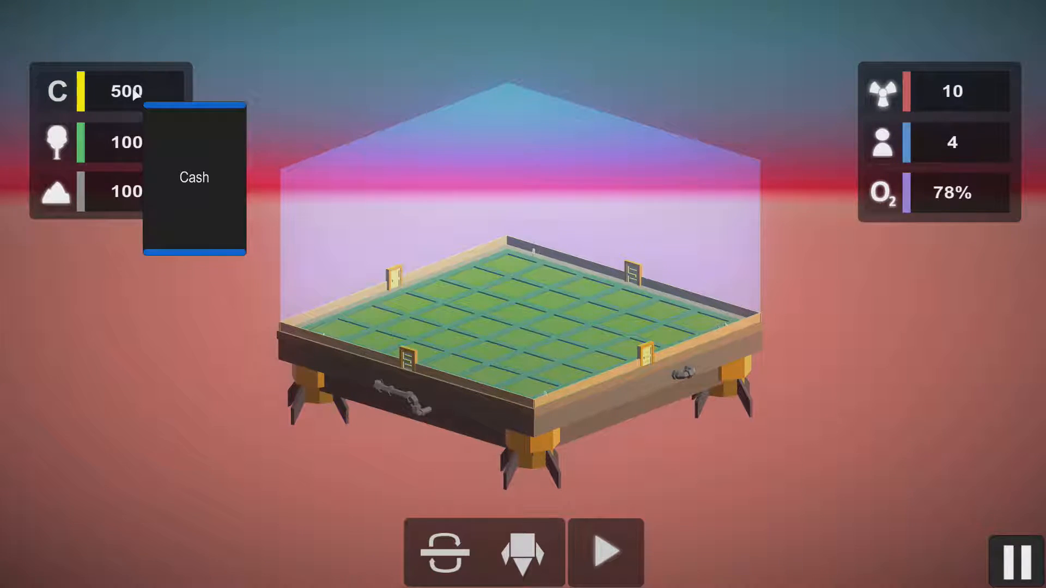
pyautogui.moveTo(118, 147)
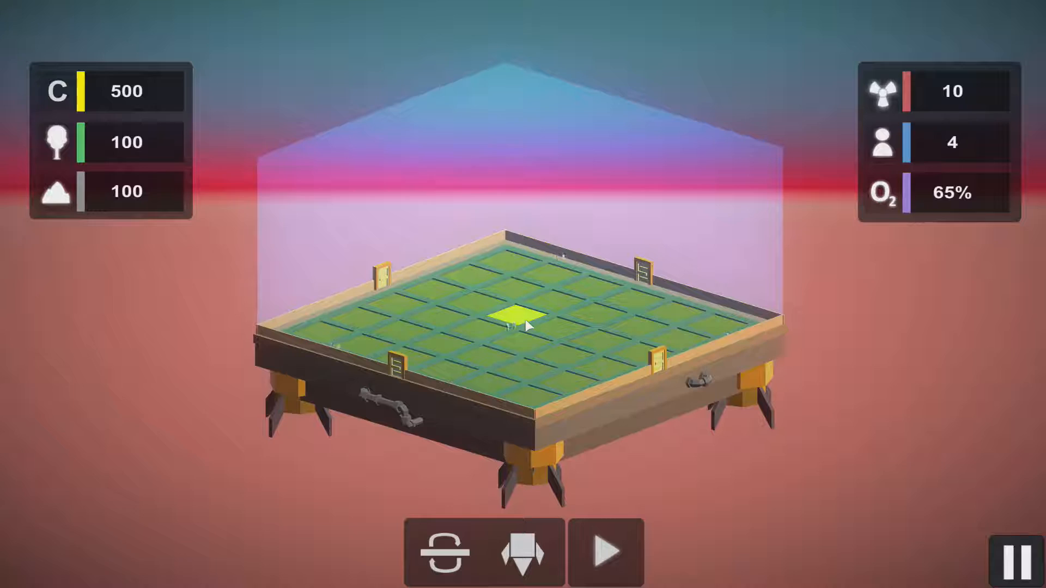
# - Build a Warehouse and plant trees on empty platform tiles
pyautogui.click(523, 552)
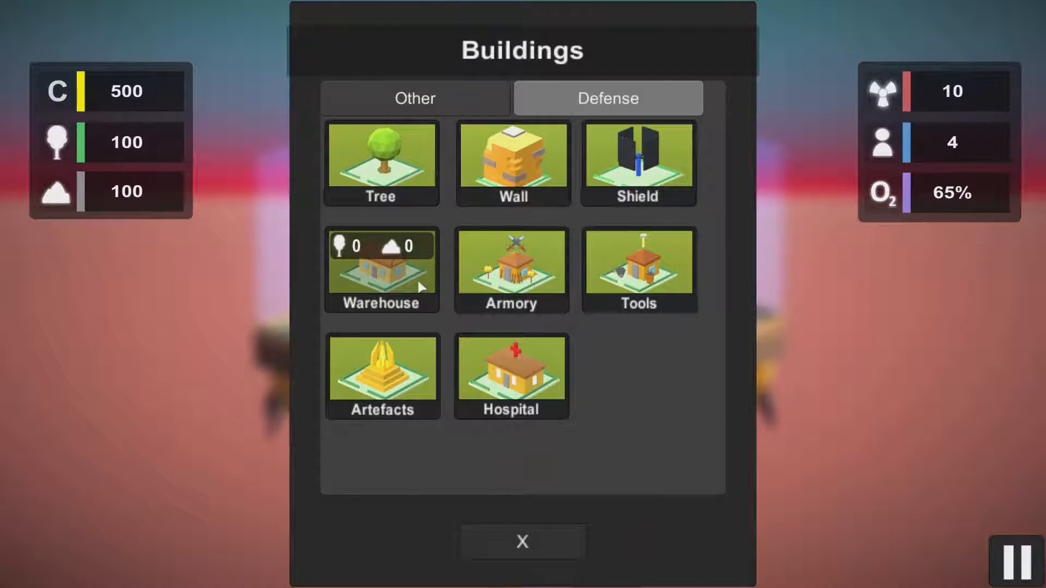
pyautogui.click(522, 542)
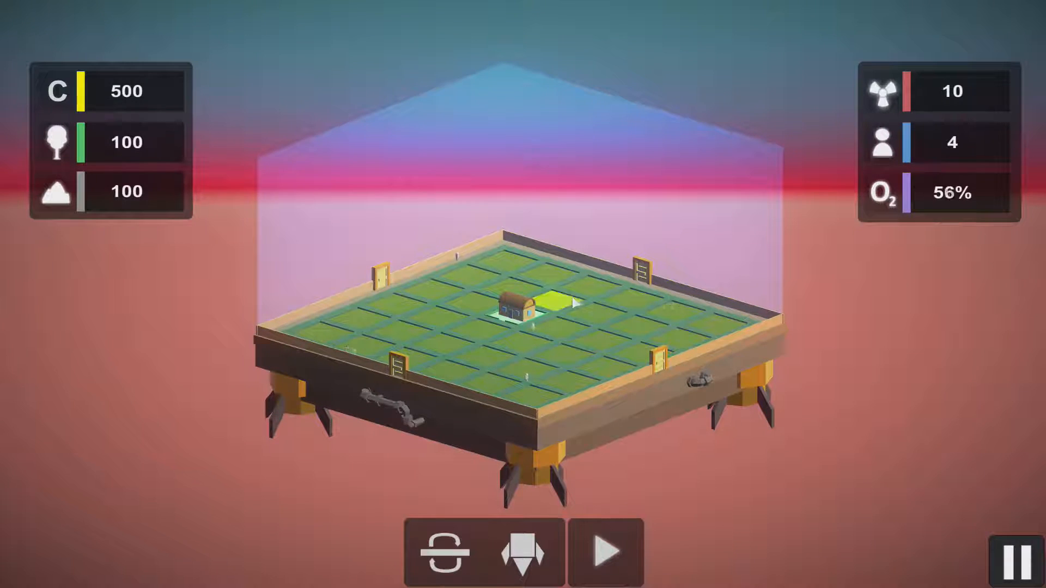
pyautogui.click(523, 552)
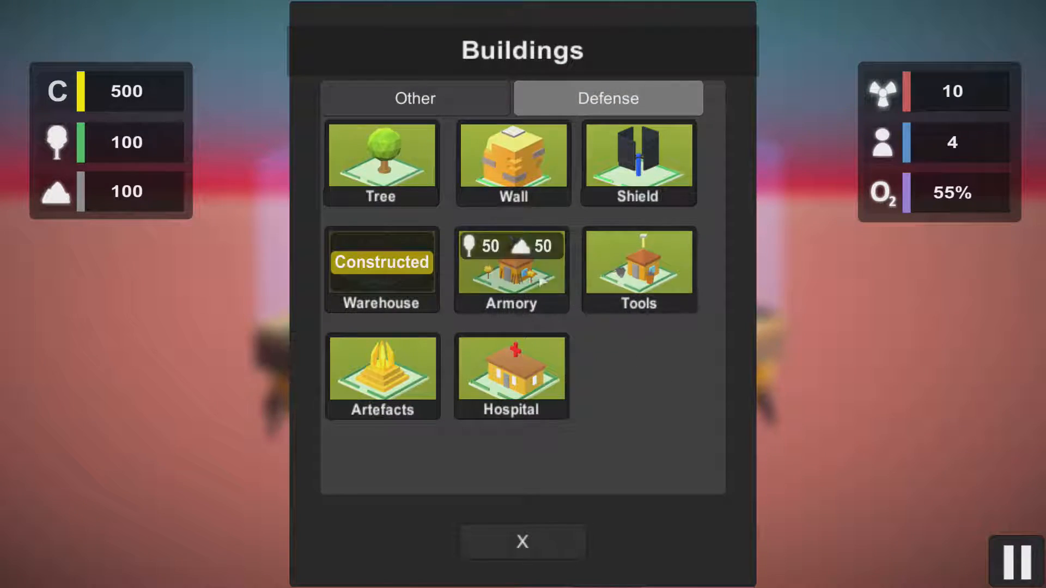
pyautogui.click(522, 542)
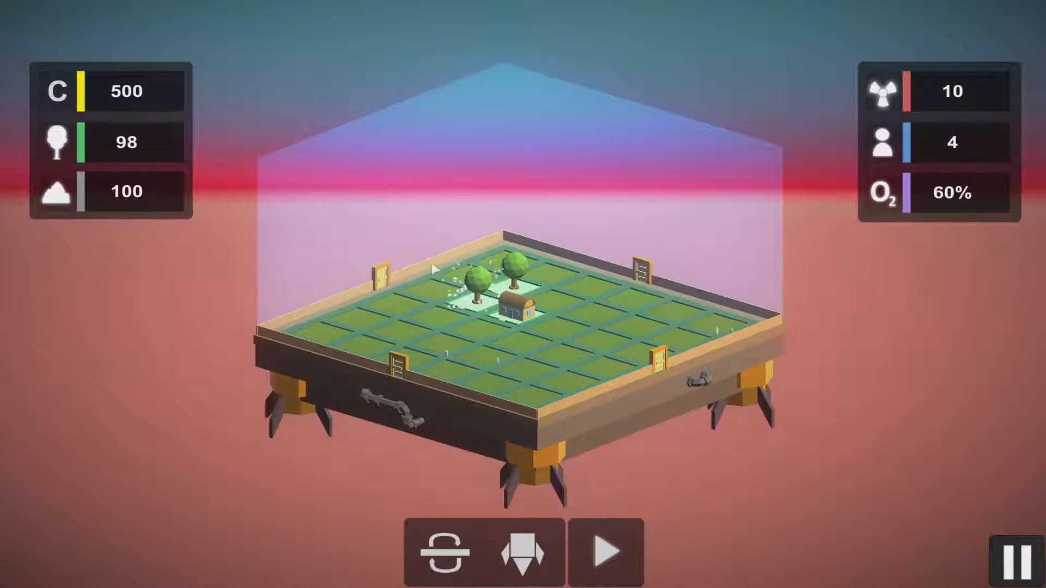
pyautogui.click(523, 553)
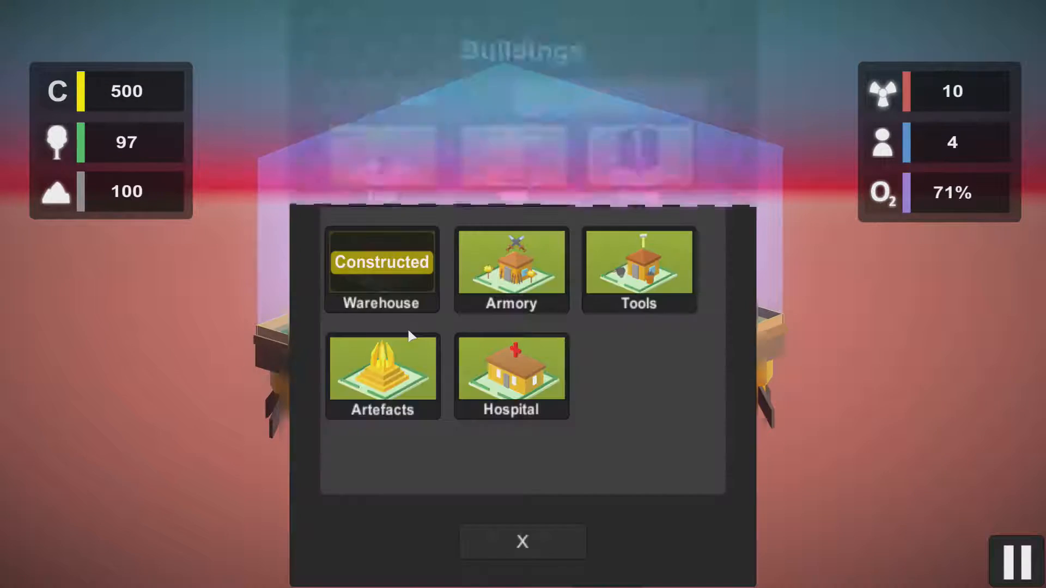
pyautogui.click(522, 541)
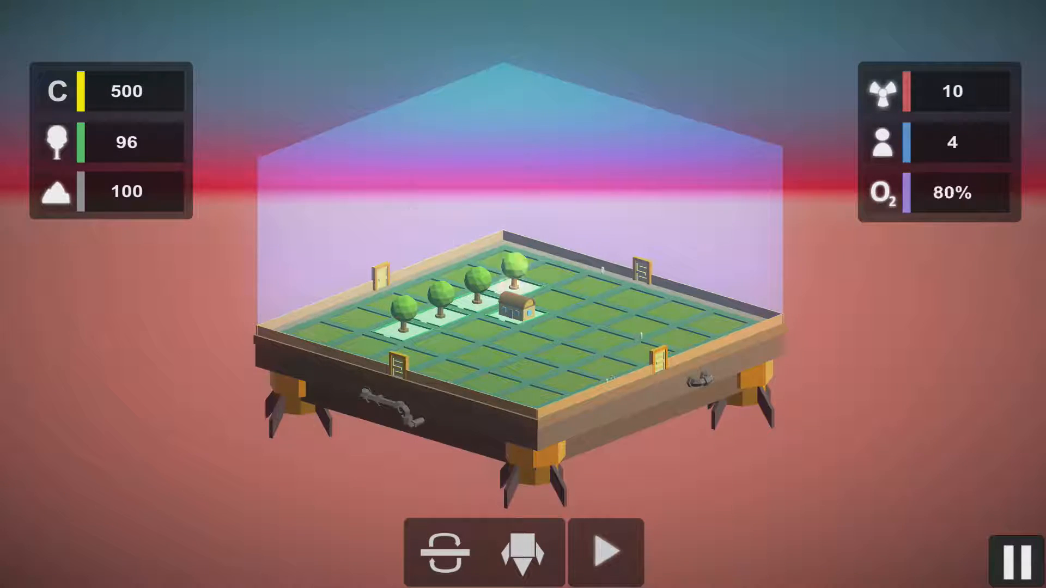
# - Build the Tools building and the Armory on further empty tiles
pyautogui.click(522, 553)
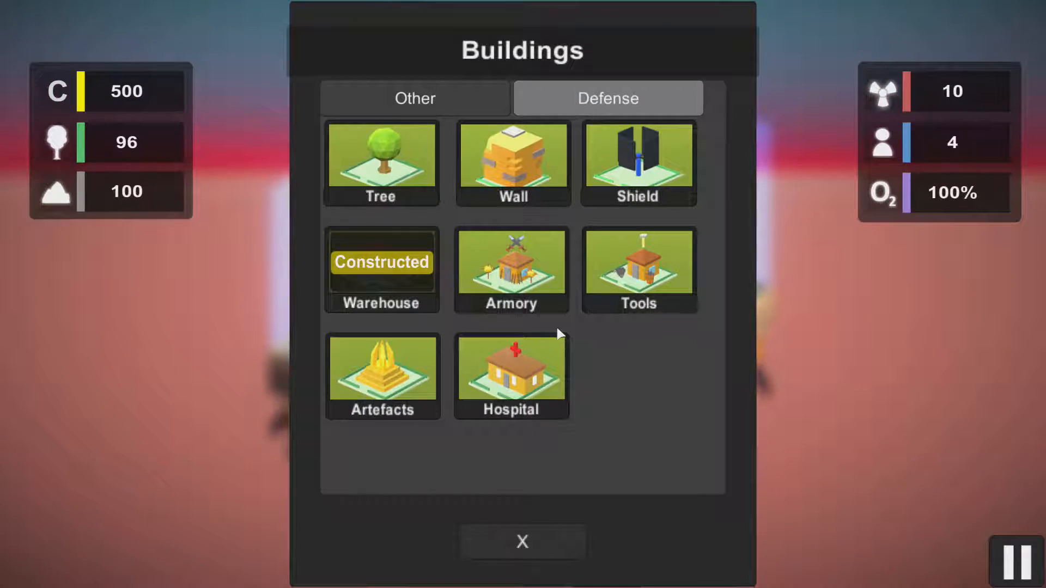
pyautogui.moveTo(639, 270)
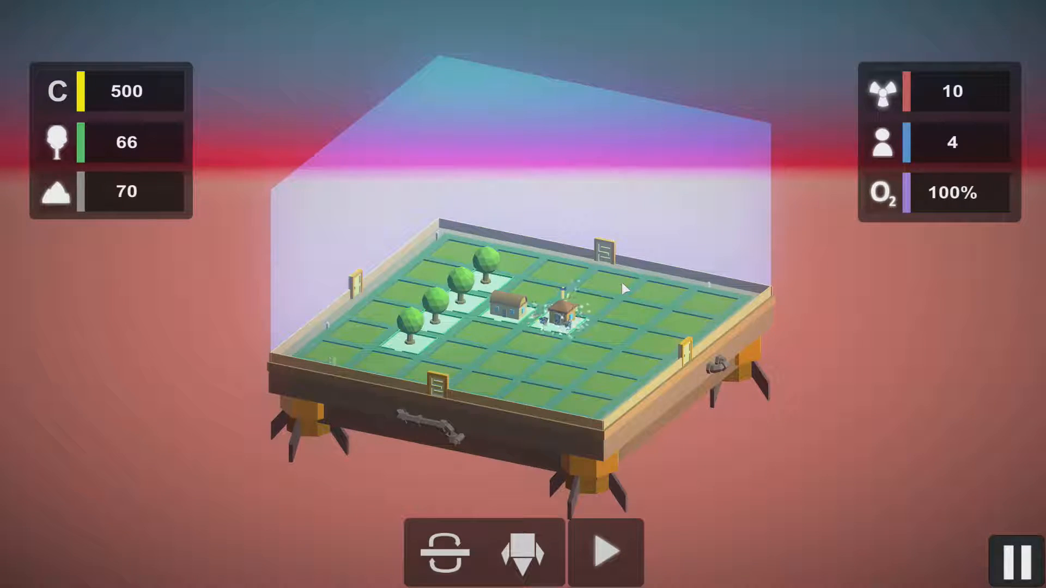
pyautogui.click(523, 552)
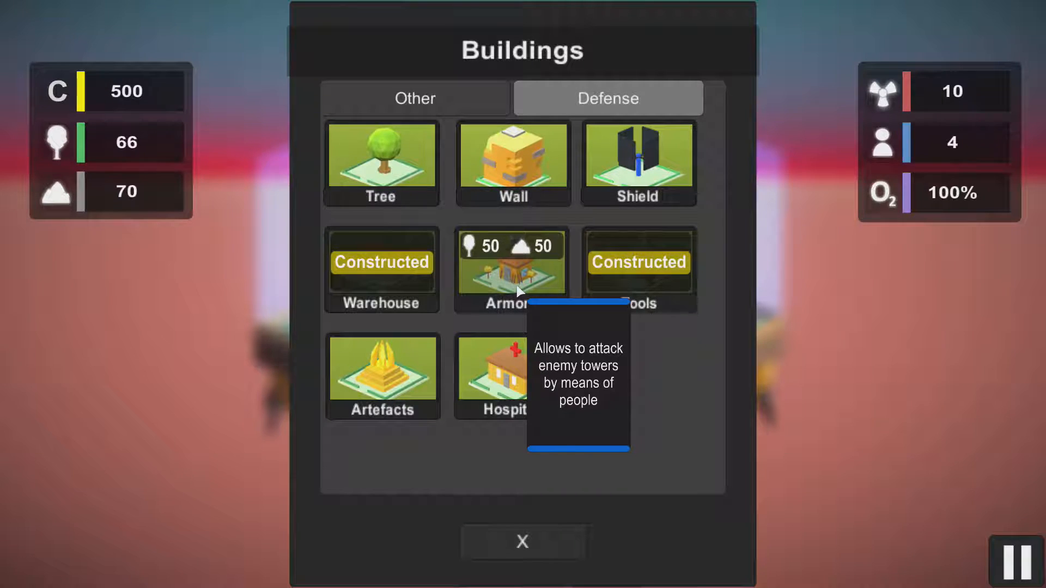
pyautogui.click(522, 541)
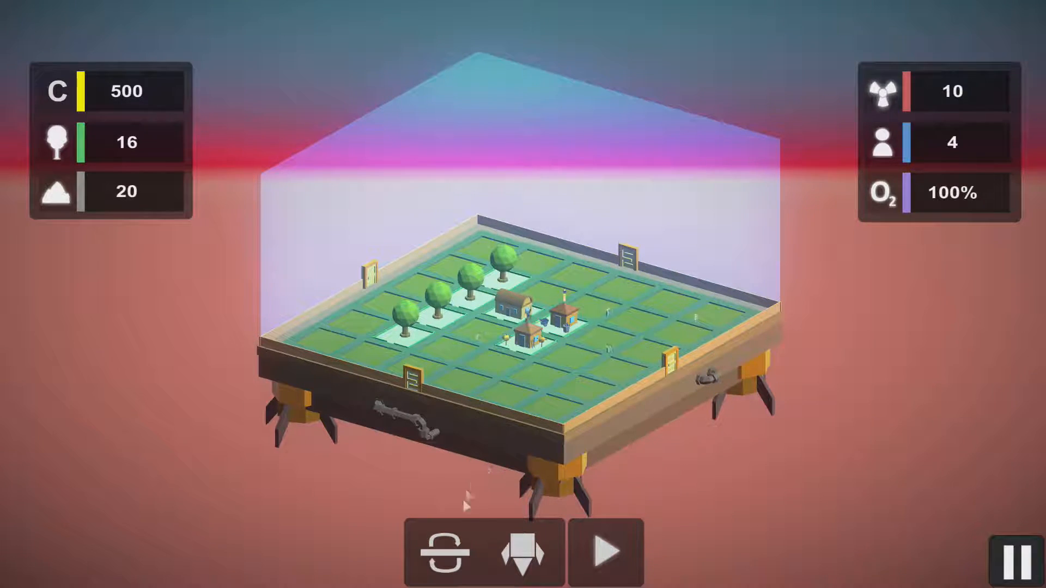
# - Build a Tower Defense II on the tower layer, leaving 6 trees and 10 rocks
pyautogui.click(441, 553)
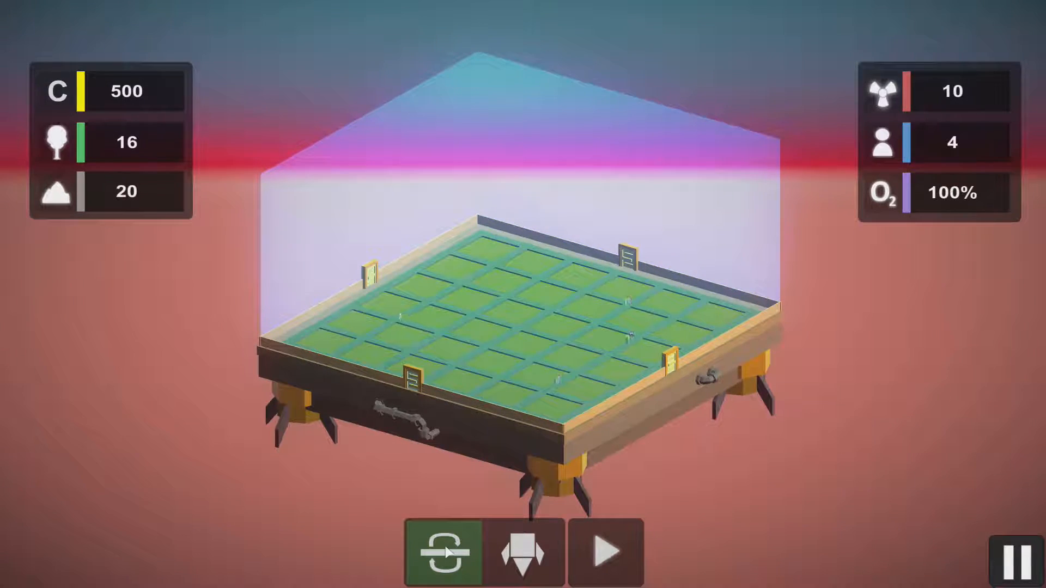
pyautogui.click(582, 393)
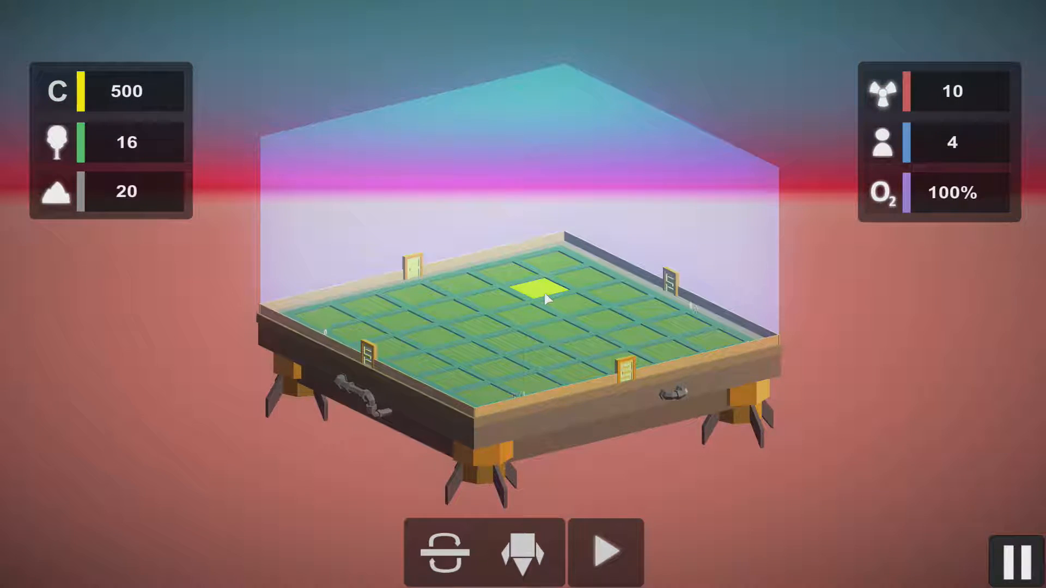
pyautogui.click(523, 553)
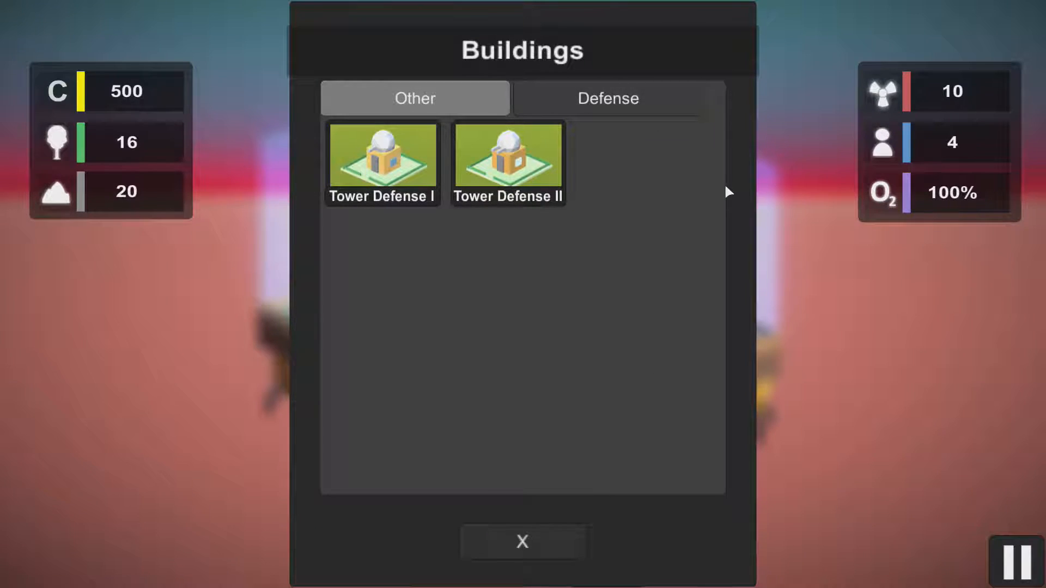
pyautogui.moveTo(527, 170)
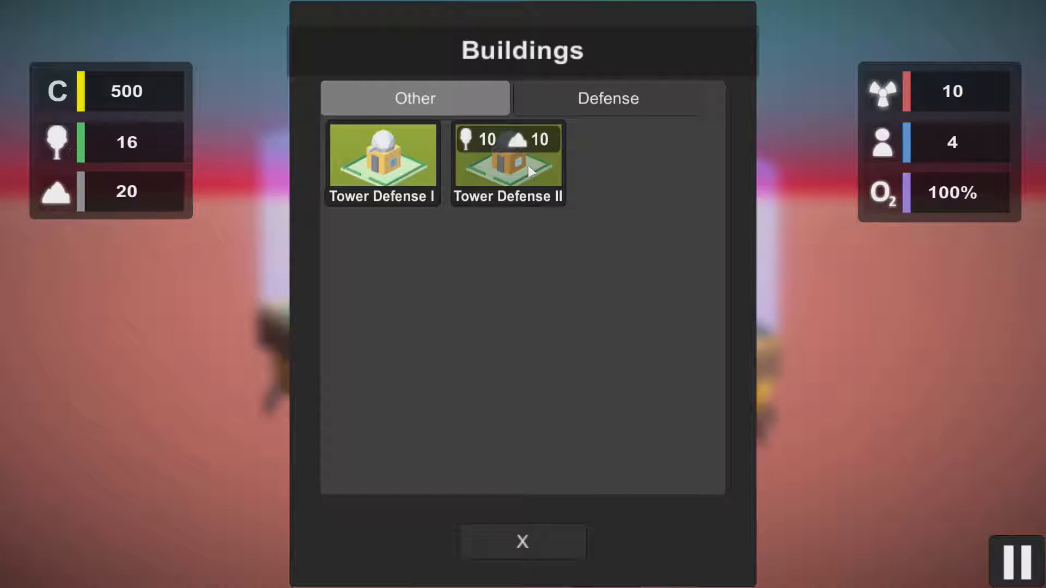
pyautogui.click(509, 164)
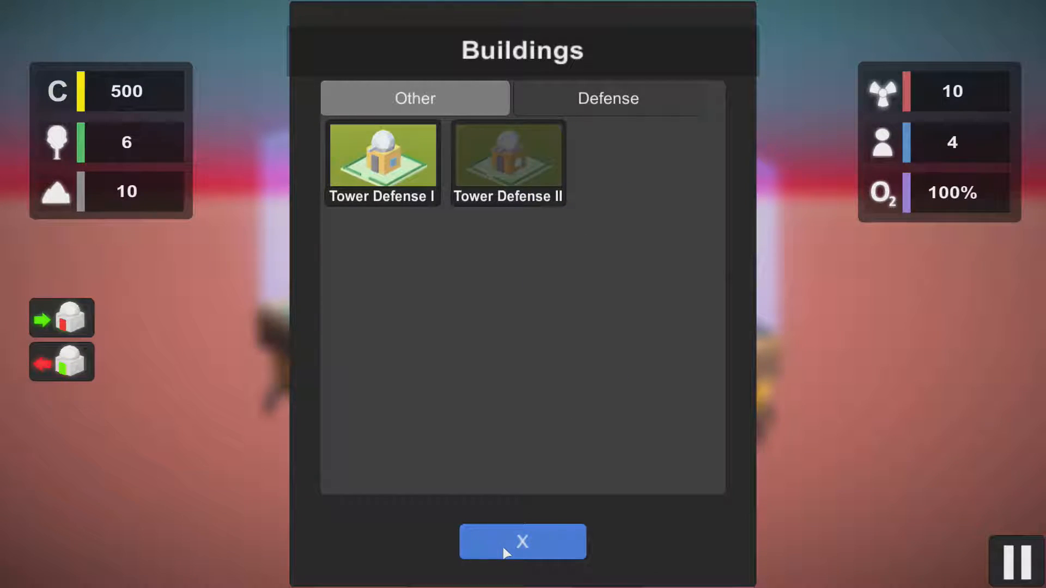
pyautogui.click(522, 542)
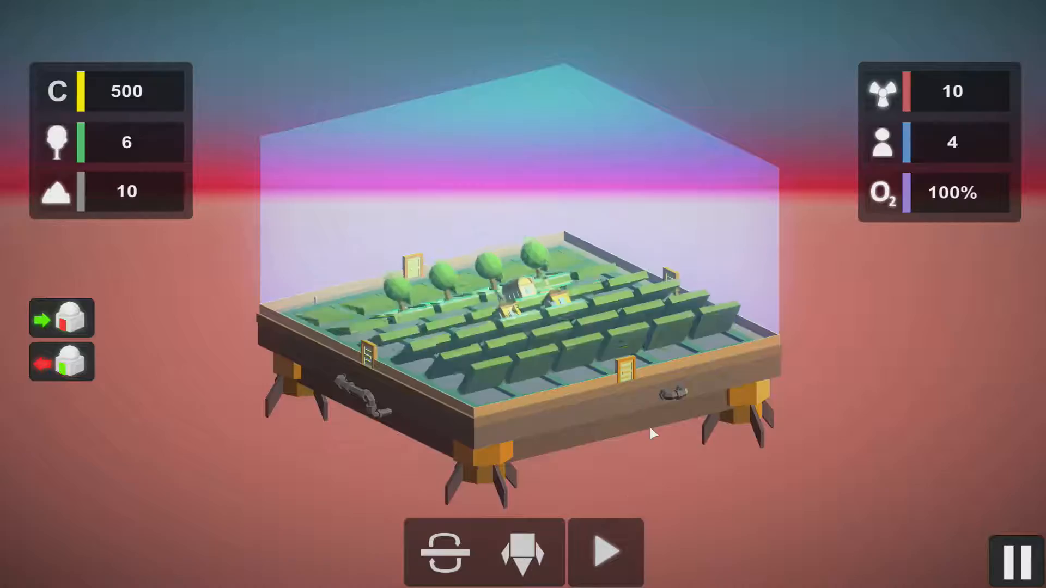
# - Bring up the space map showing nearby Store points and a route to a neighbouring point
pyautogui.click(524, 552)
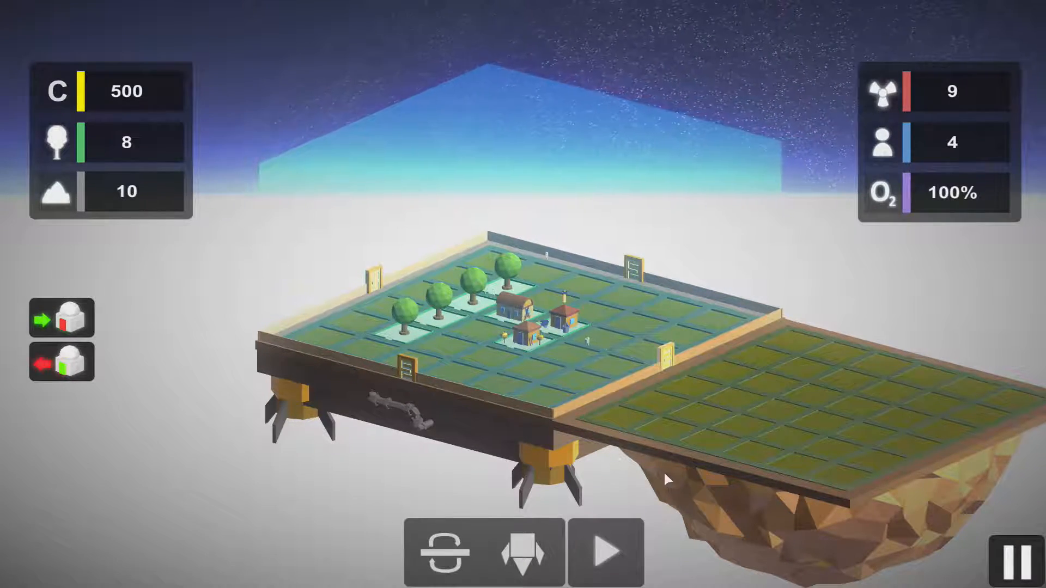
pyautogui.click(525, 553)
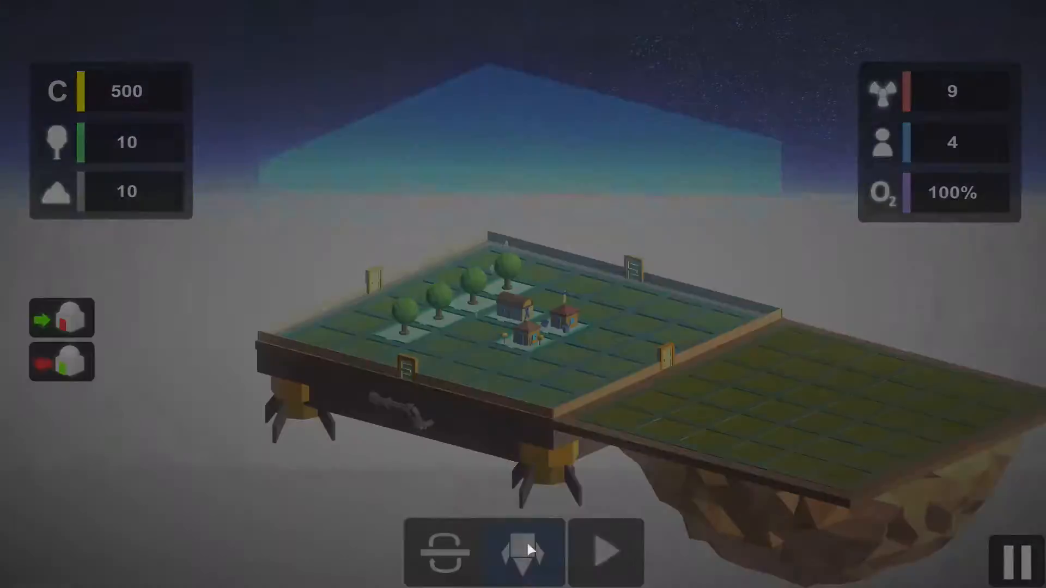
pyautogui.click(522, 551)
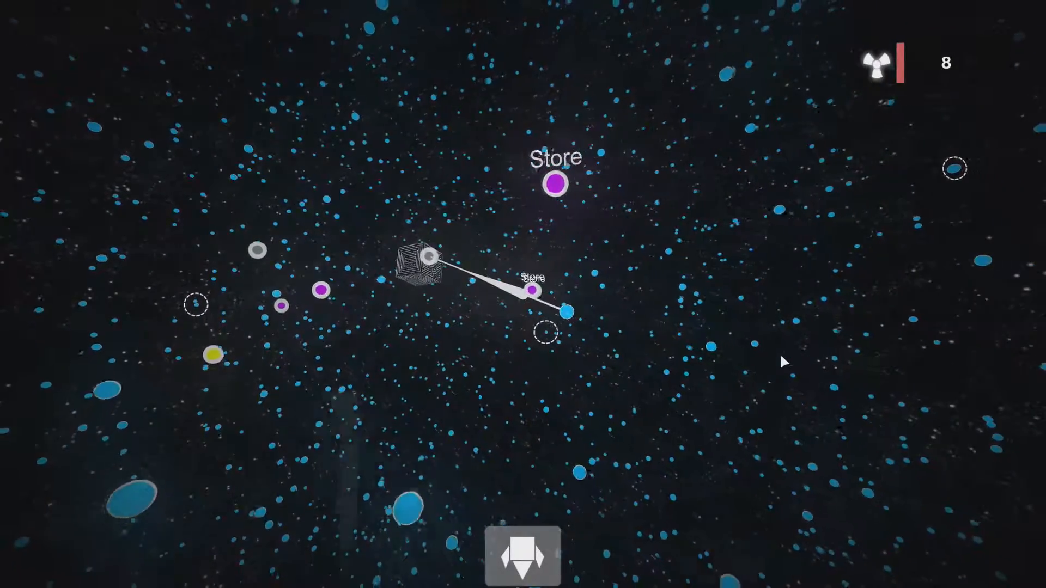
# - Travel to and harvest two docked islands, raising stock to 20 trees, 22 rocks, 11 fuel
pyautogui.click(522, 556)
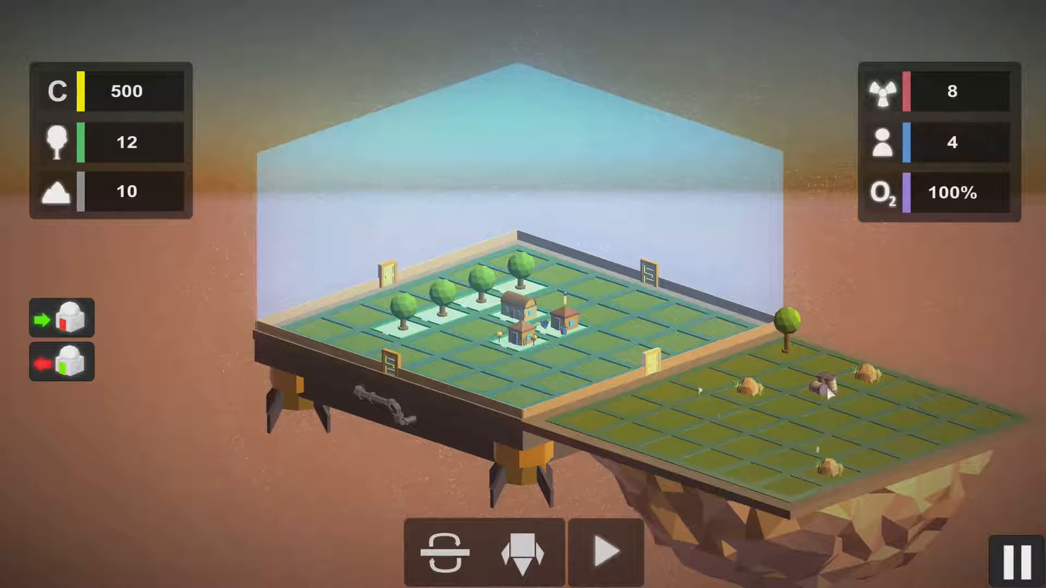
pyautogui.click(604, 552)
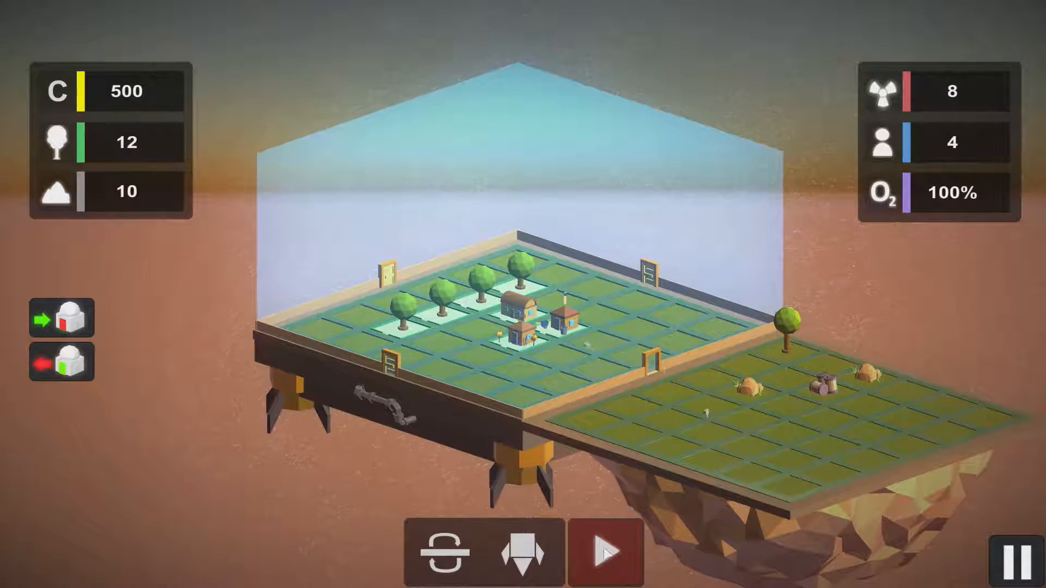
pyautogui.click(605, 553)
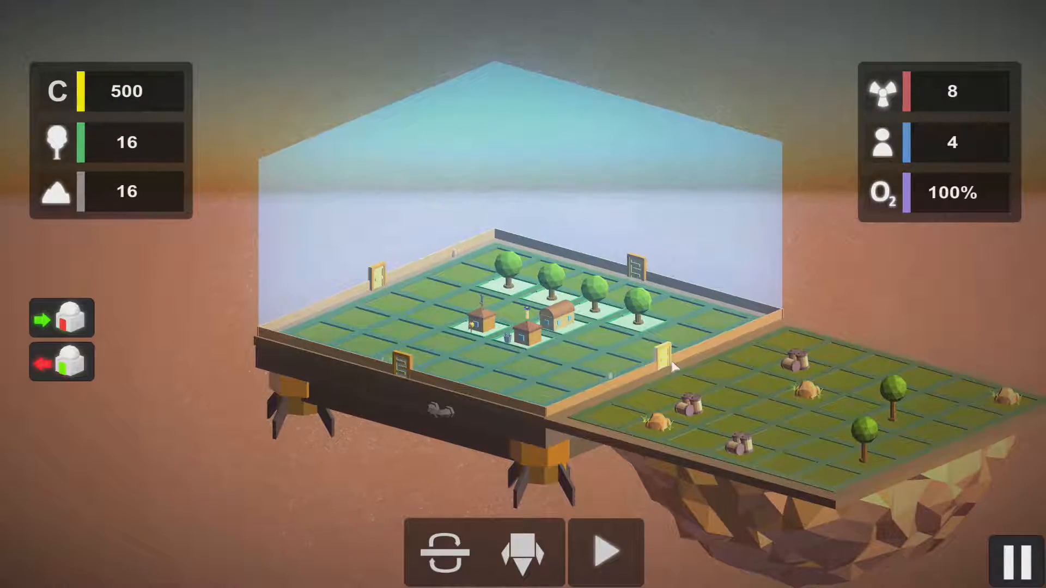
pyautogui.click(605, 551)
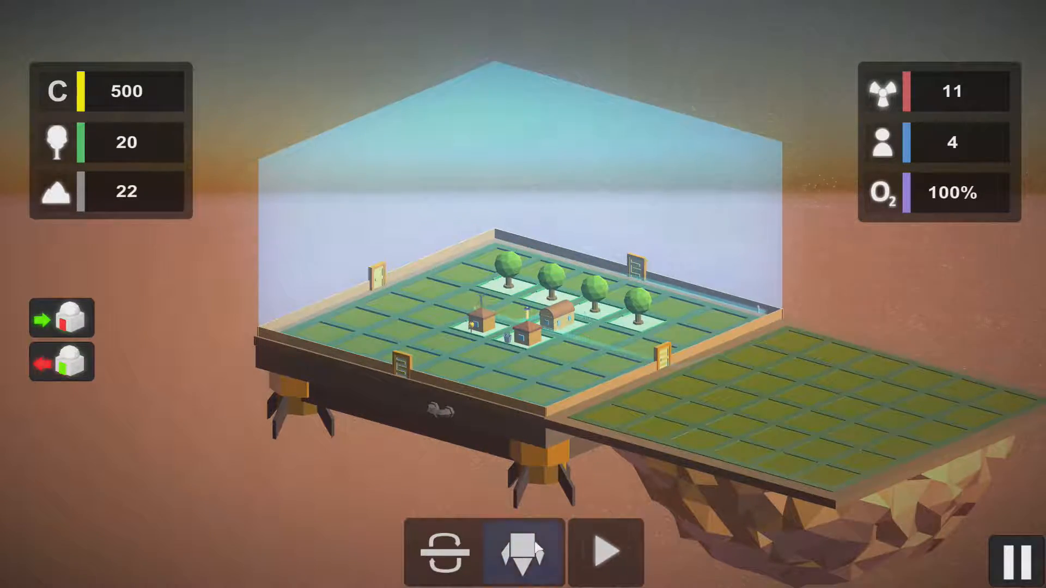
# - Fly to the island with chests and harvest it, reaching 26 trees, 30 rocks, 5 people, four chests
pyautogui.click(522, 553)
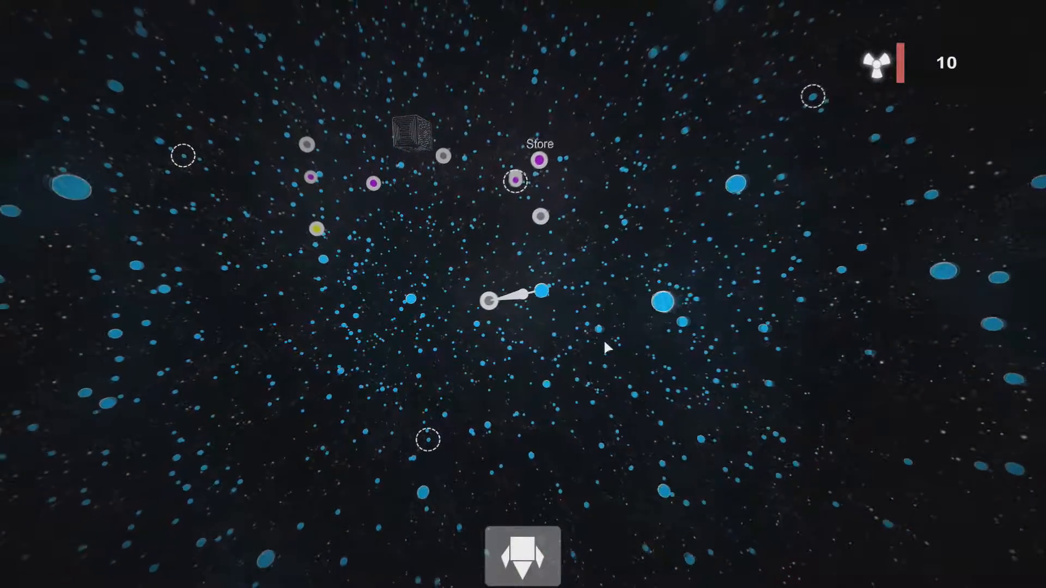
pyautogui.click(522, 557)
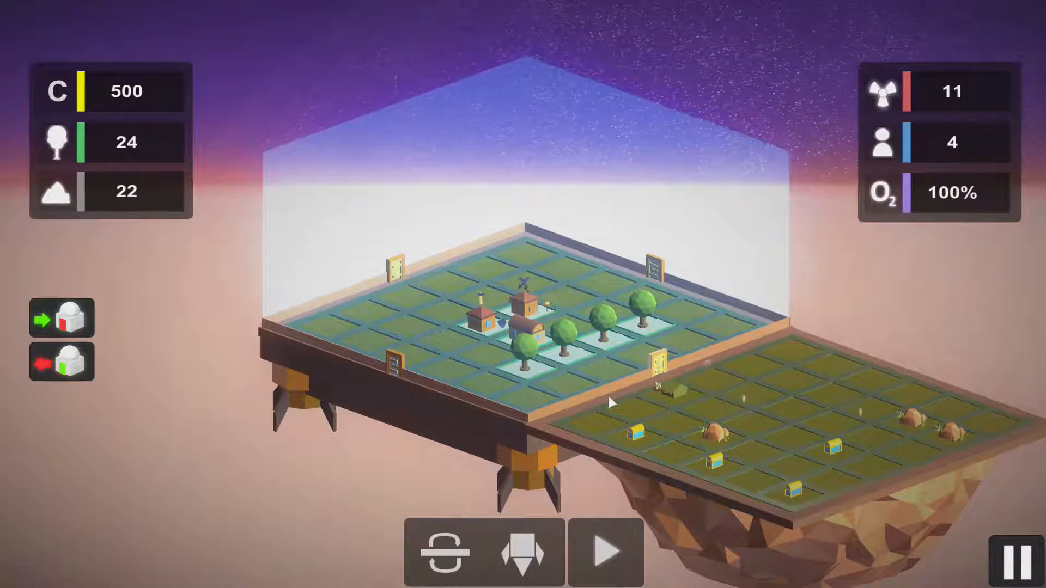
pyautogui.click(605, 553)
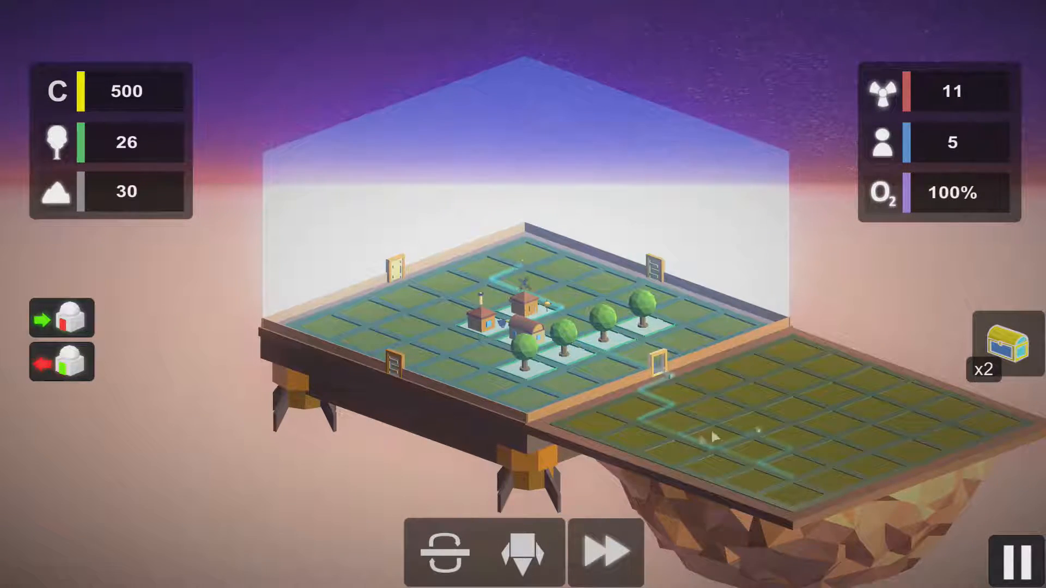
pyautogui.click(523, 552)
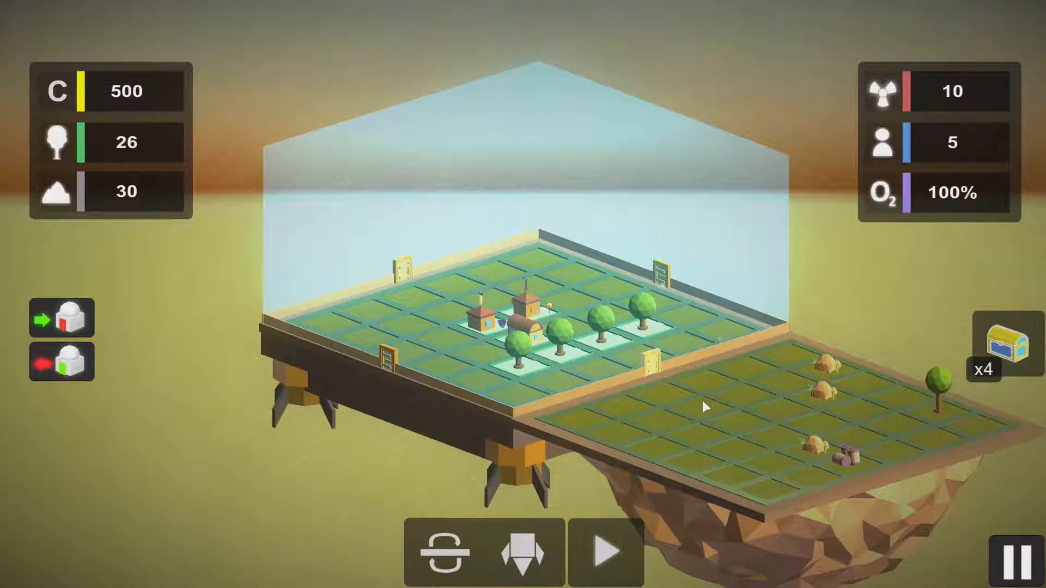
# - Harvest the rocky island at speed and detach it once cleared
pyautogui.click(606, 552)
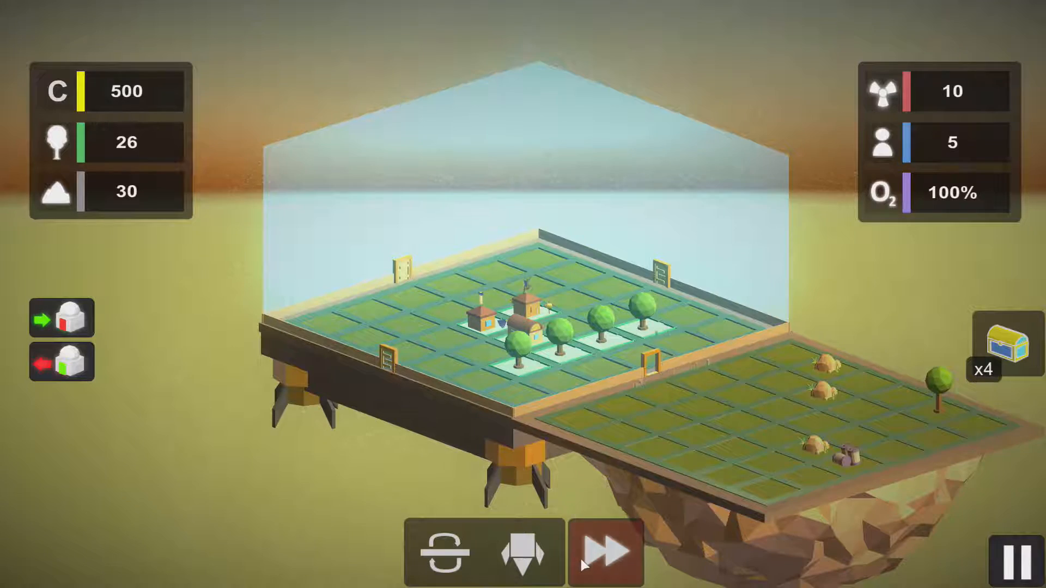
pyautogui.click(605, 552)
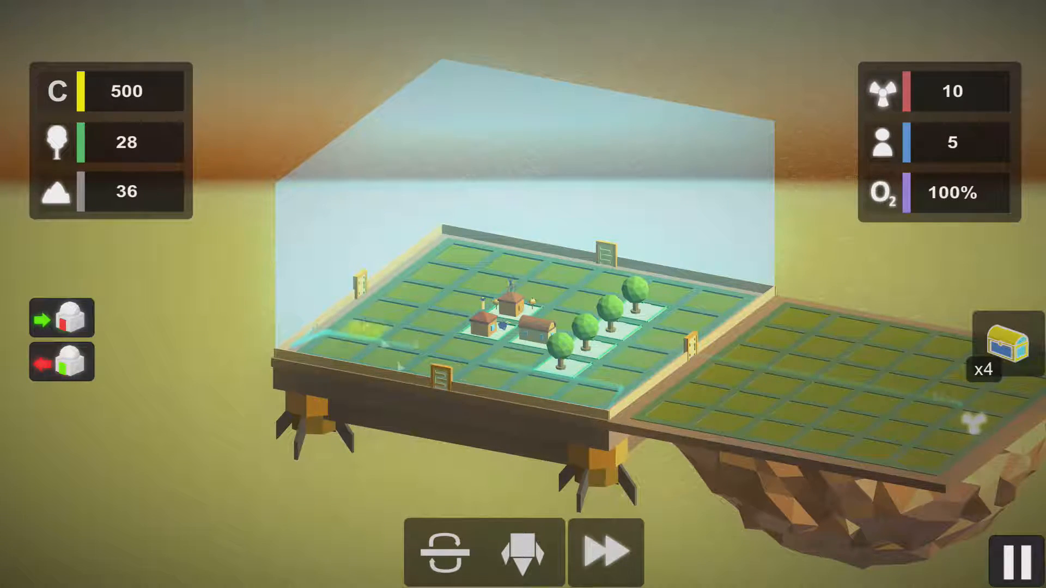
pyautogui.click(441, 553)
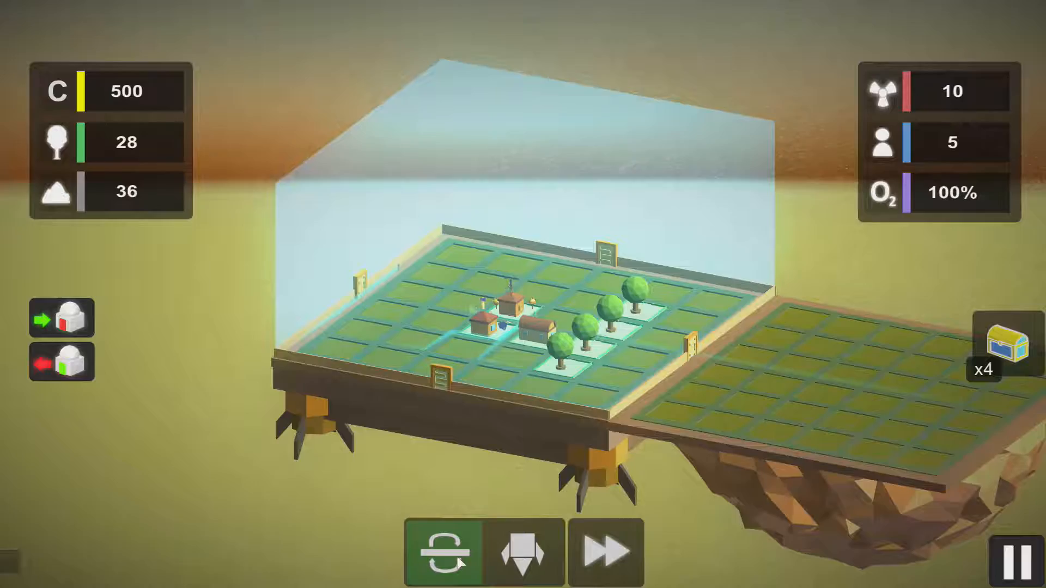
# - Fly to the next island with trees and rock piles and start harvesting it
pyautogui.click(441, 552)
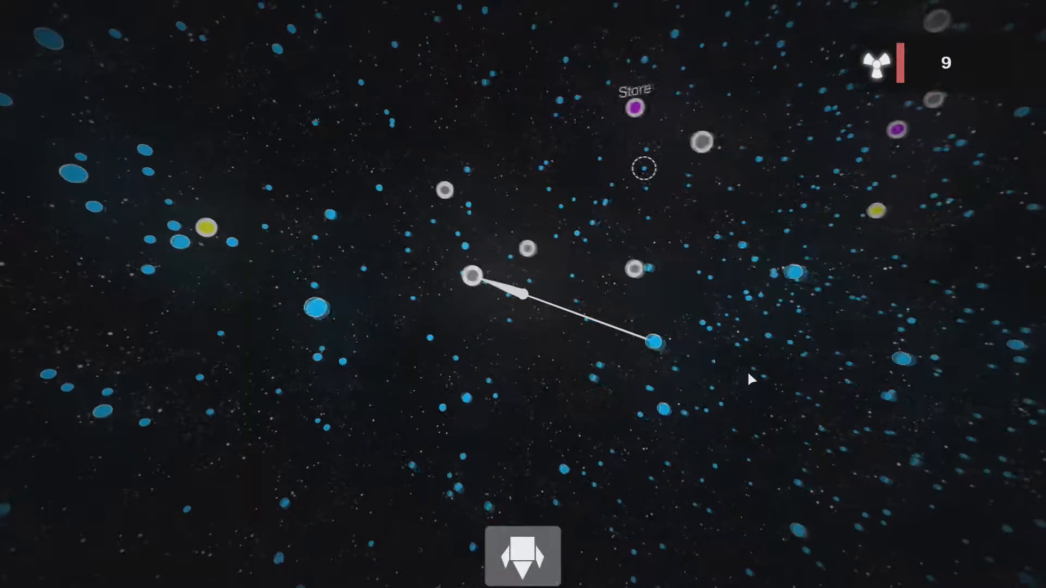
pyautogui.click(522, 556)
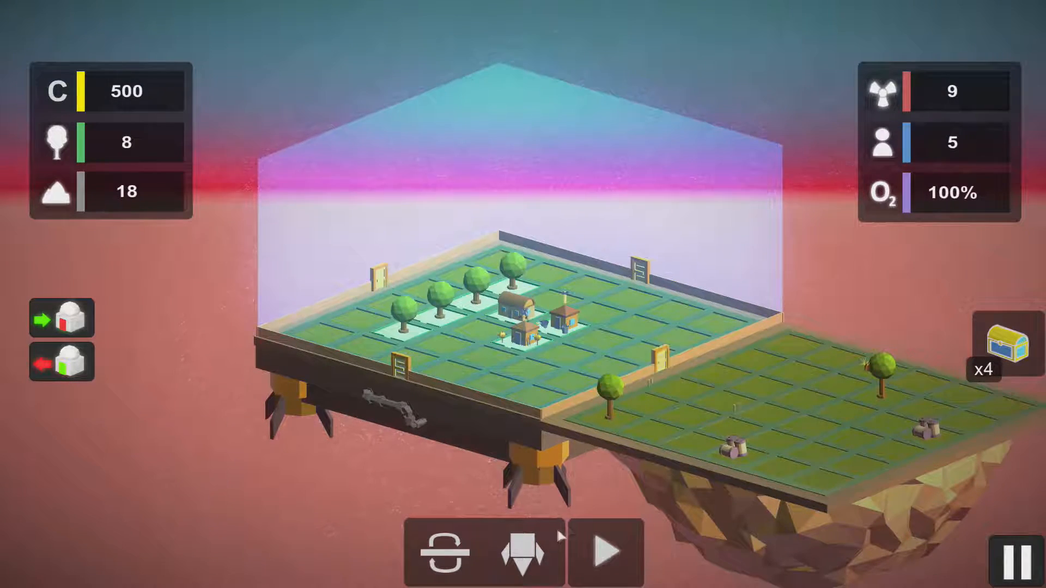
pyautogui.click(605, 552)
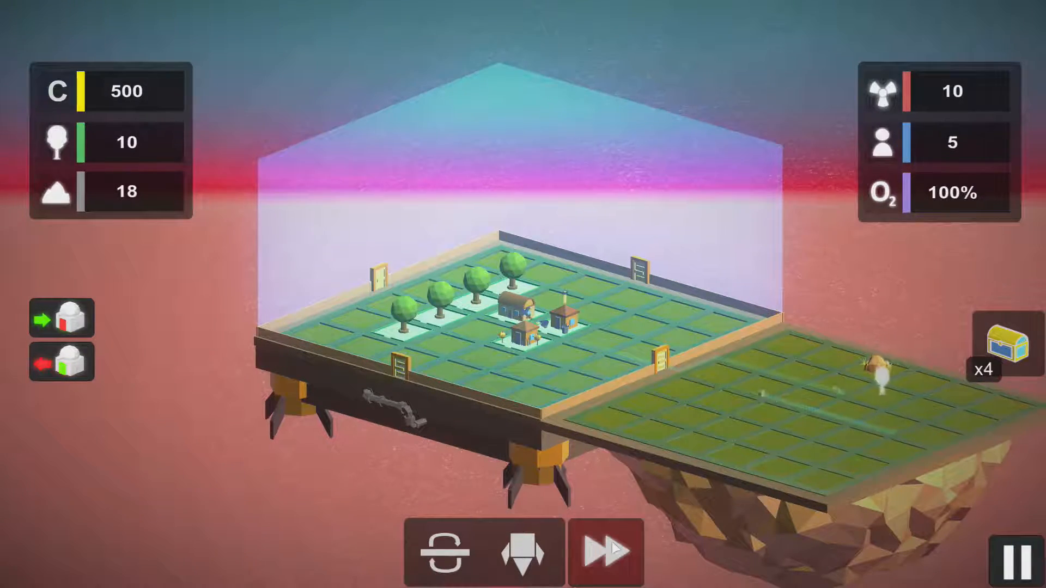
# - Fast-forward the harvest until the platform docks beside the island with two enemy huts
pyautogui.click(604, 551)
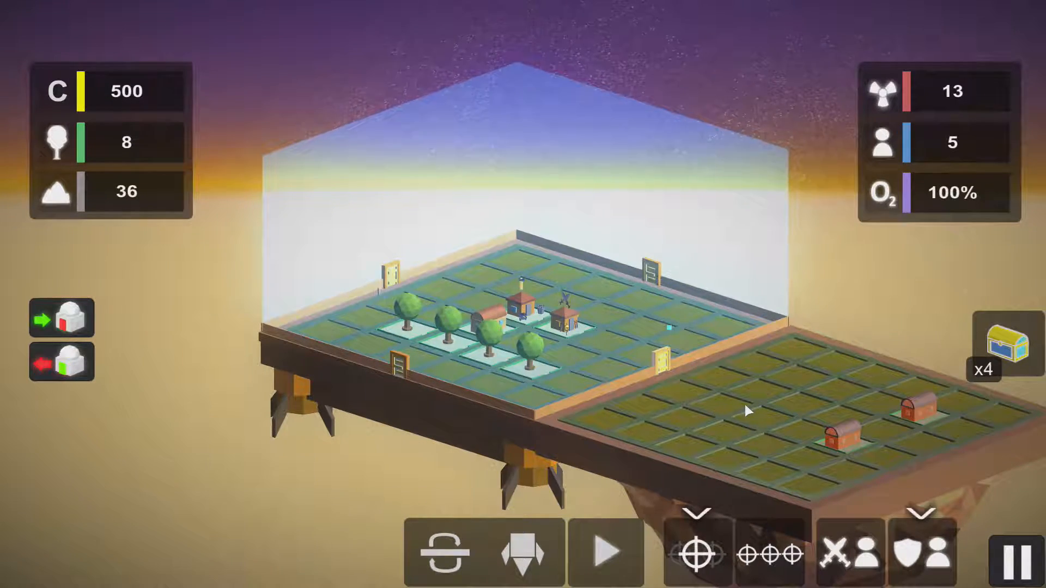
# - Attack the enemy huts and resume at speed, raising credits to 514, rocks 38, fuel 14
pyautogui.click(850, 553)
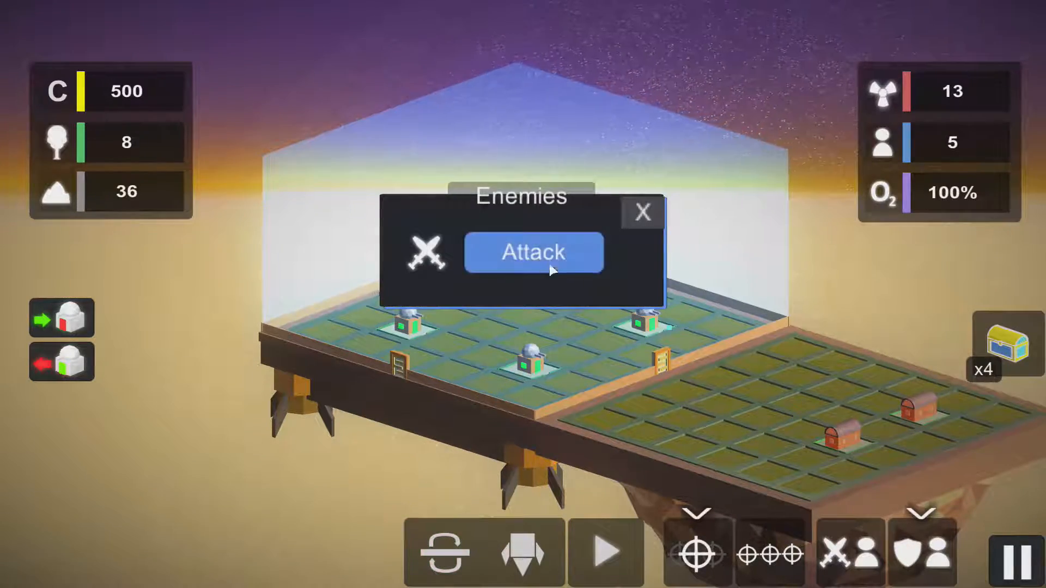
pyautogui.click(533, 252)
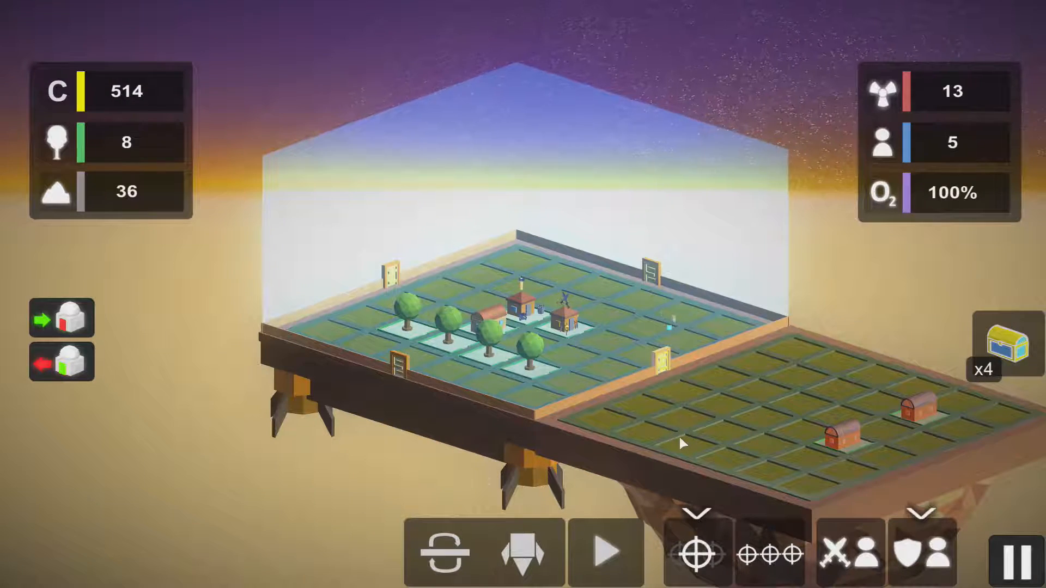
pyautogui.click(605, 551)
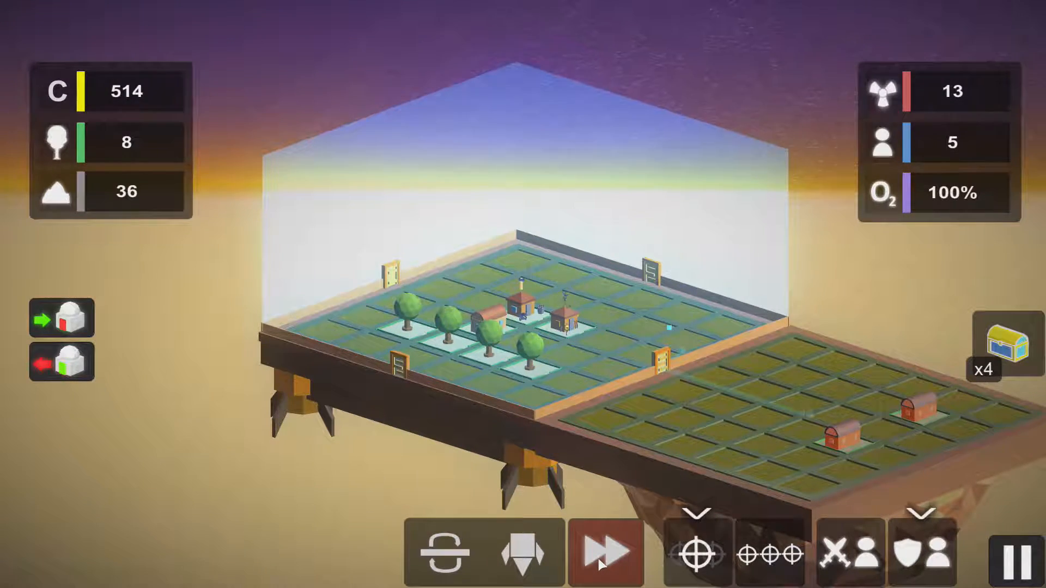
pyautogui.click(606, 552)
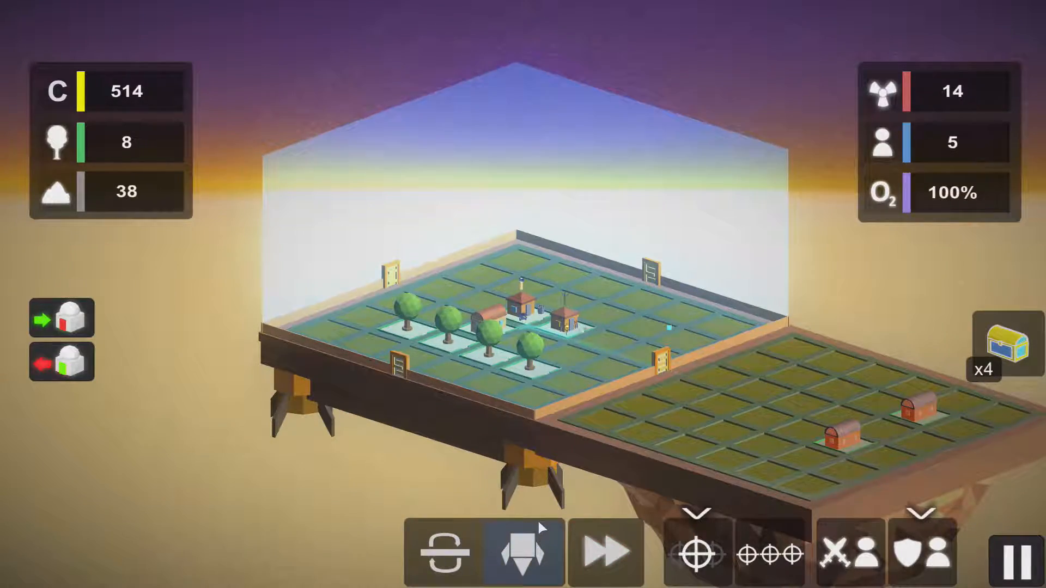
# - Travel to the store island and bring up the Store offering trees and rocks for 10C each
pyautogui.click(524, 552)
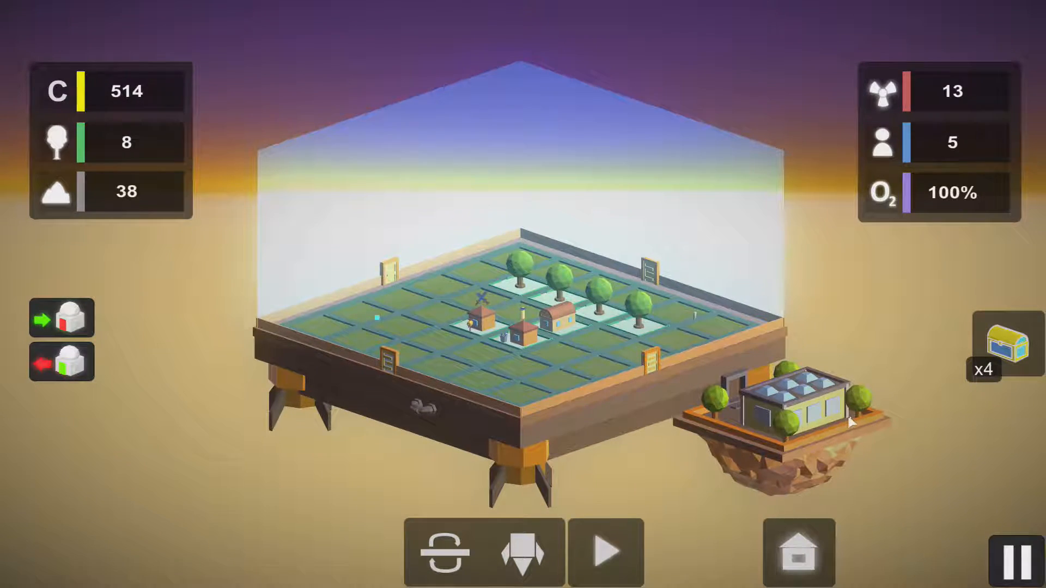
pyautogui.click(797, 552)
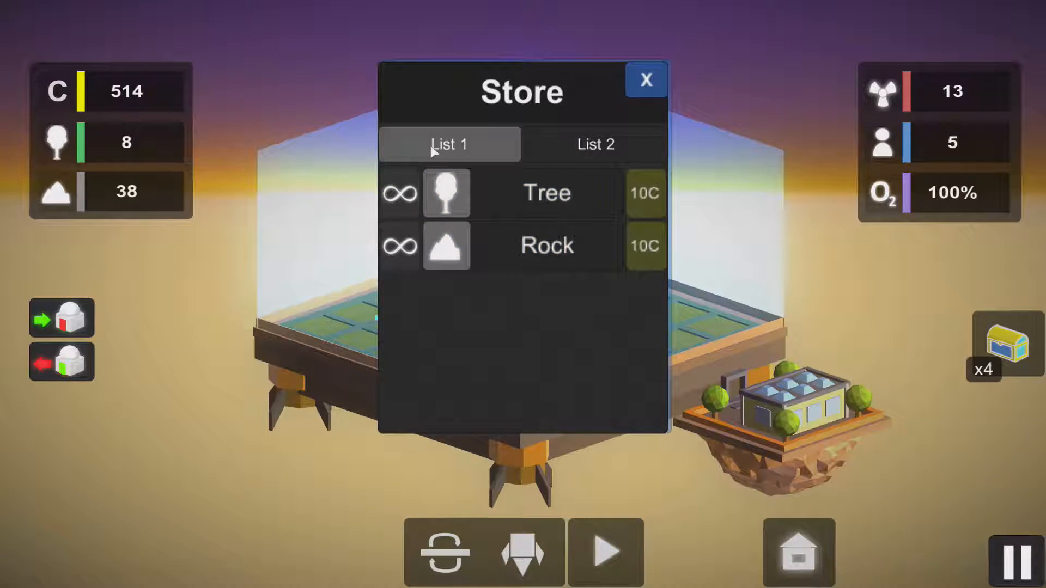
# - From Store List 2, buy extra people, all available keys and repair packs
pyautogui.click(595, 144)
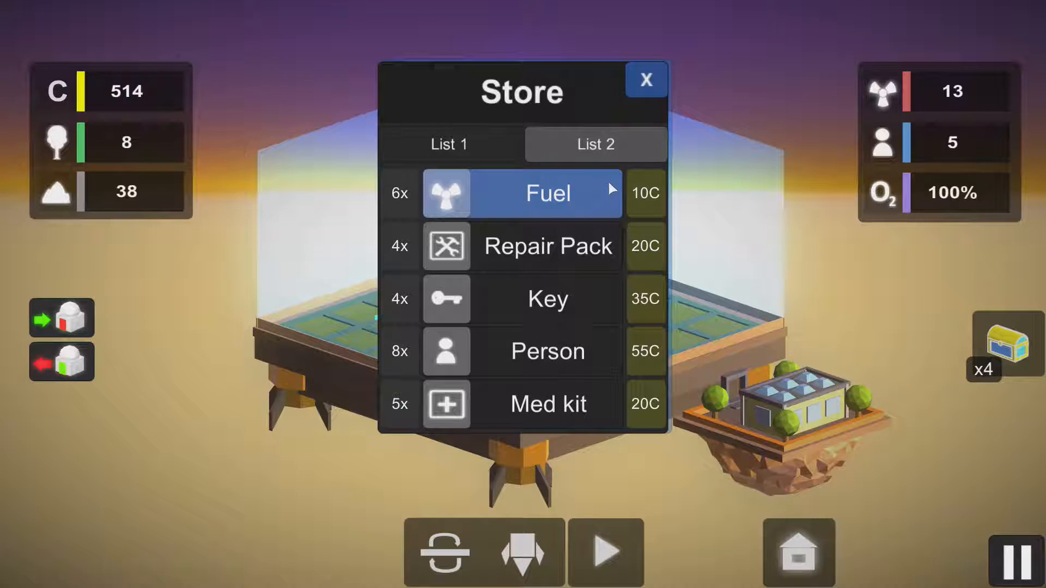
pyautogui.click(547, 352)
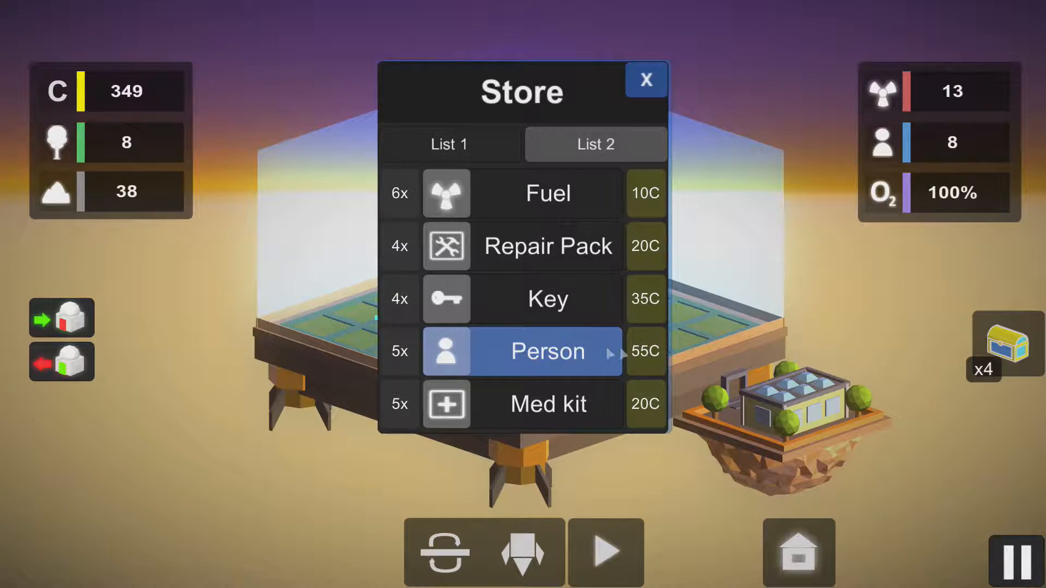
pyautogui.click(547, 299)
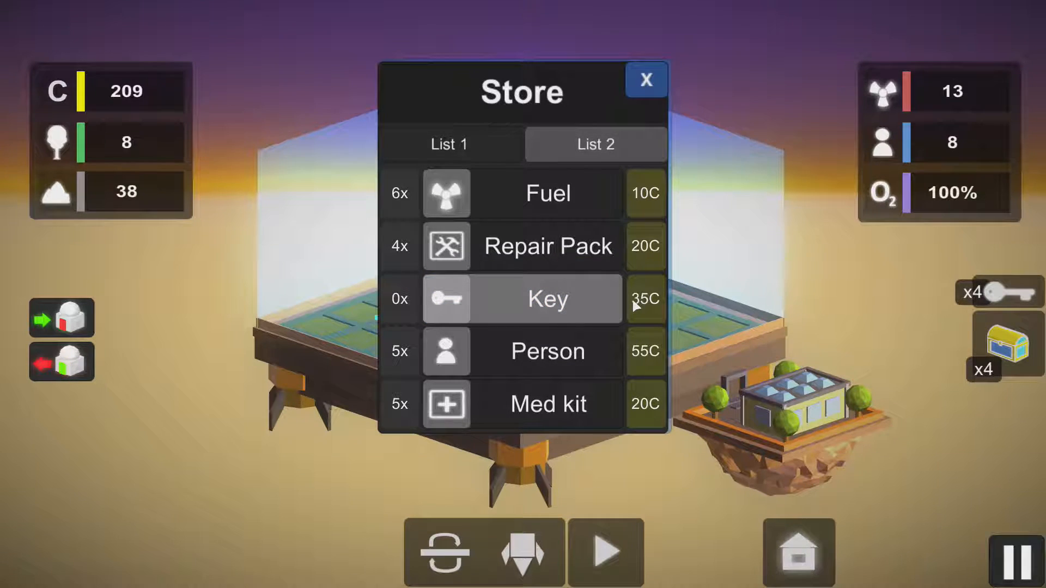
pyautogui.click(547, 245)
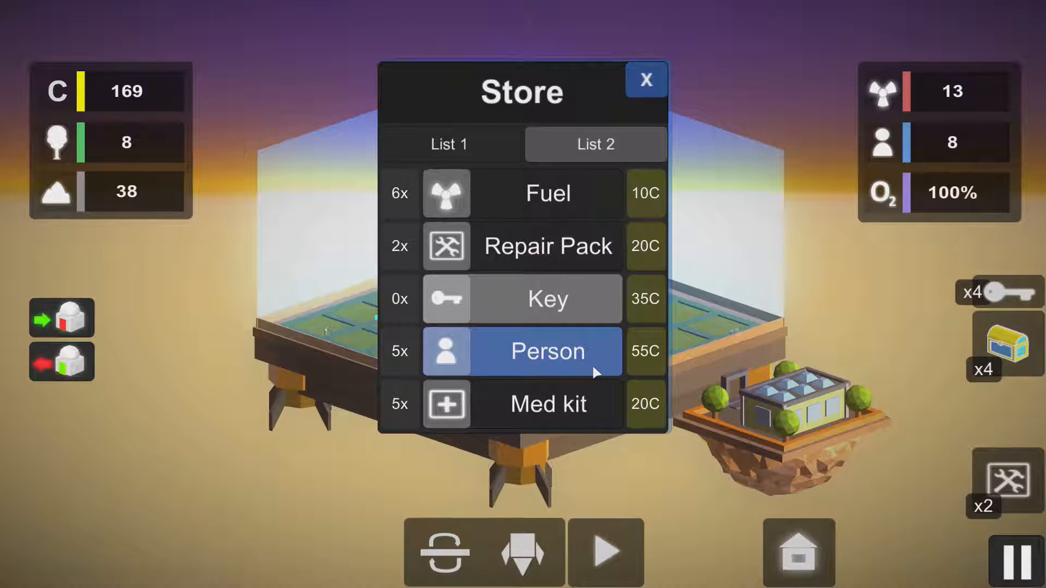
# - Buy another person and the remaining 20C repair packs, leaving 19 coins and four packs
pyautogui.click(522, 352)
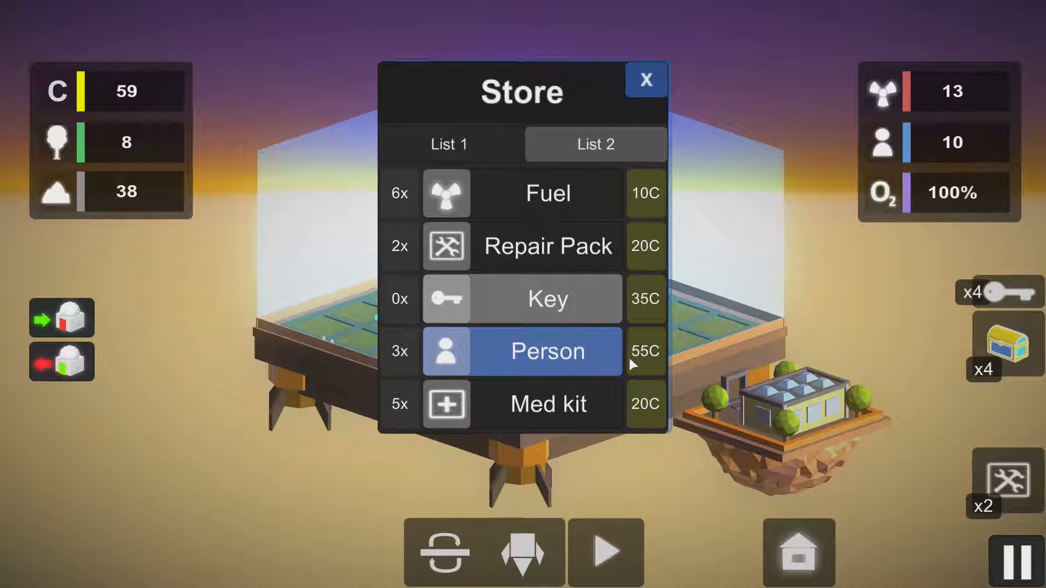
pyautogui.click(547, 246)
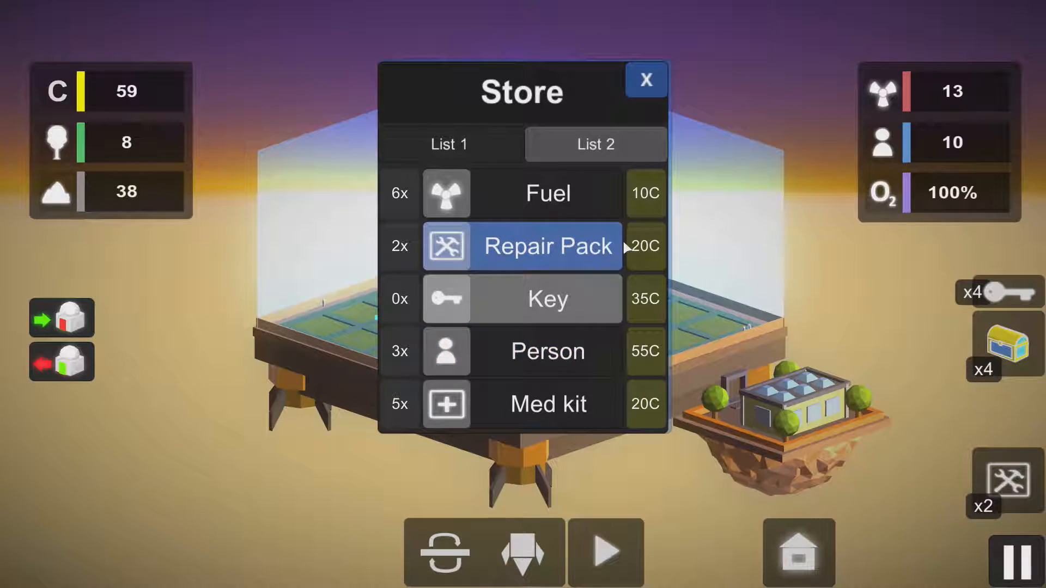
pyautogui.click(547, 245)
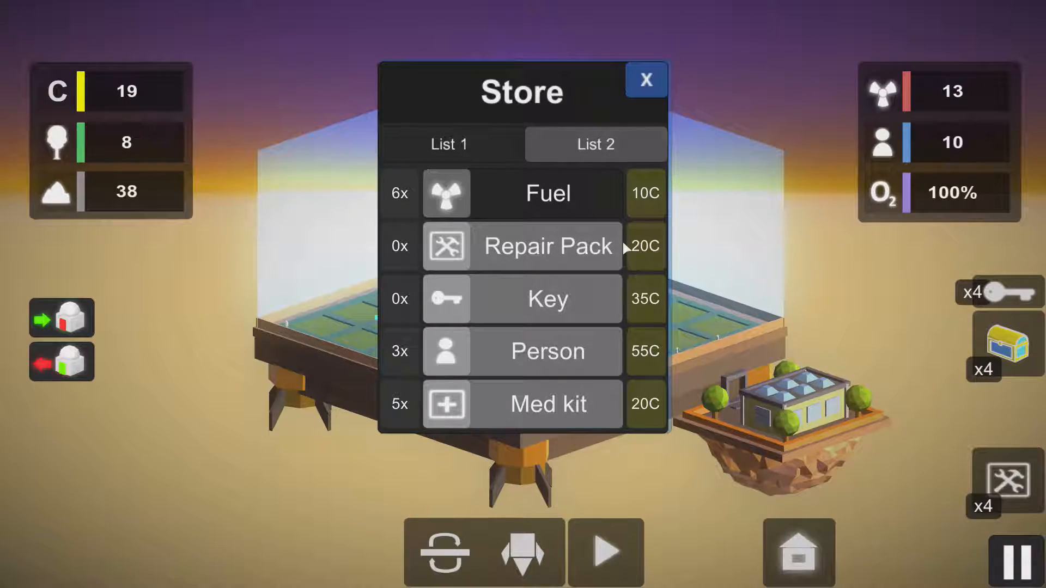
pyautogui.click(645, 78)
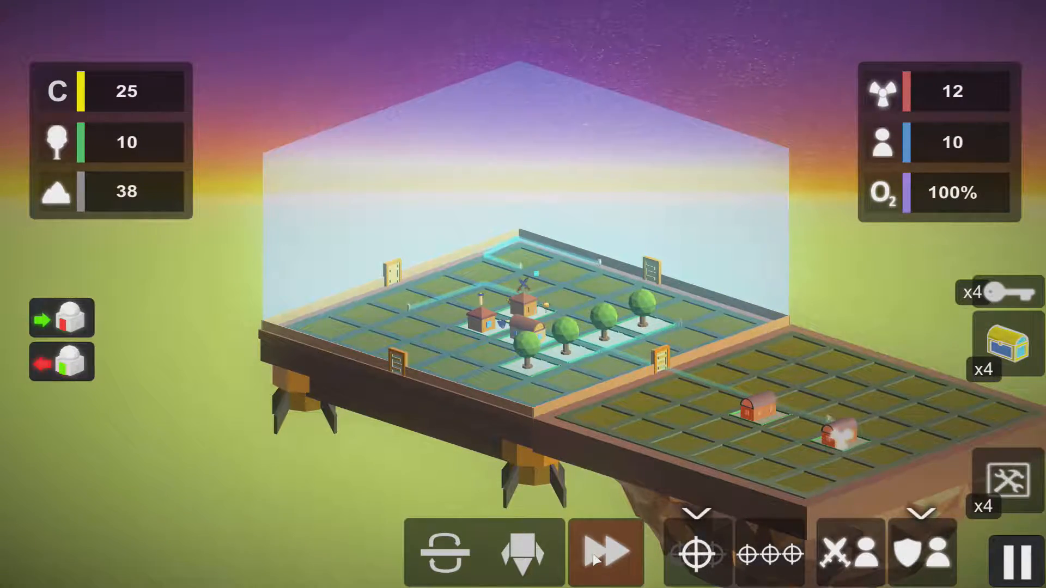
# - Return to normal speed, collect the docked island's chest coins to 36C, then undock to the space map
pyautogui.click(605, 552)
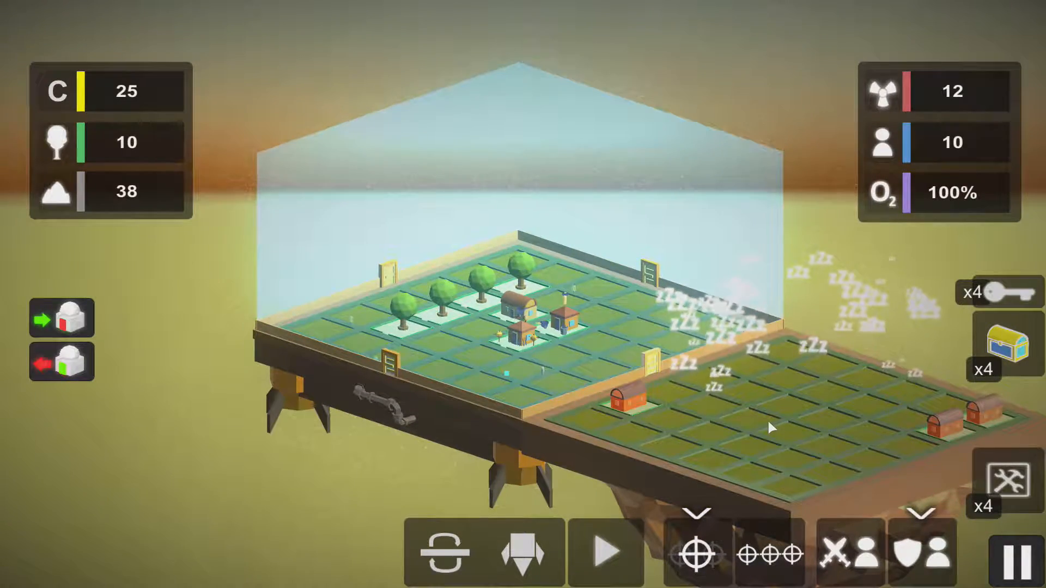
pyautogui.click(442, 553)
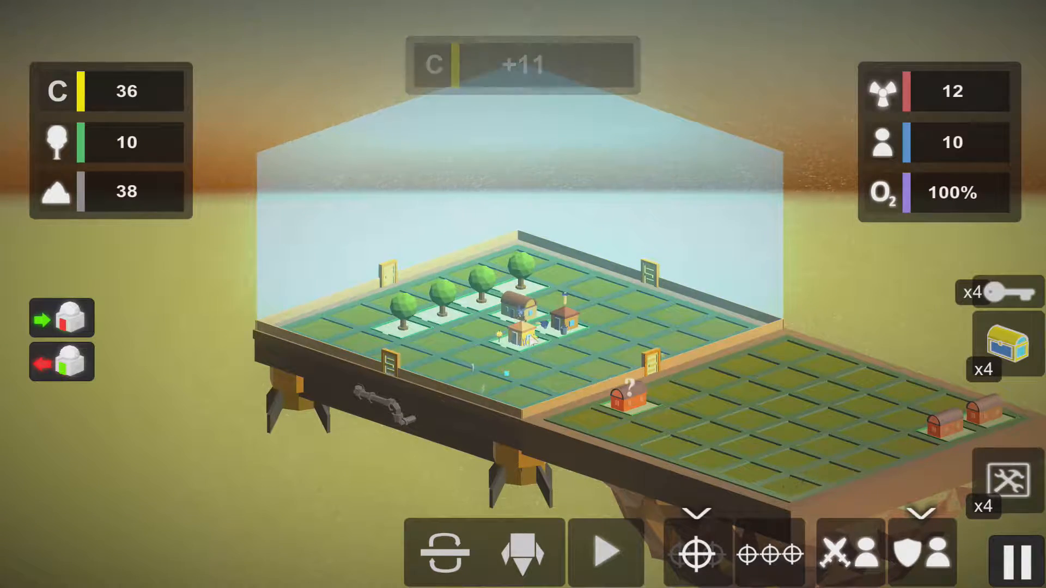
pyautogui.click(557, 364)
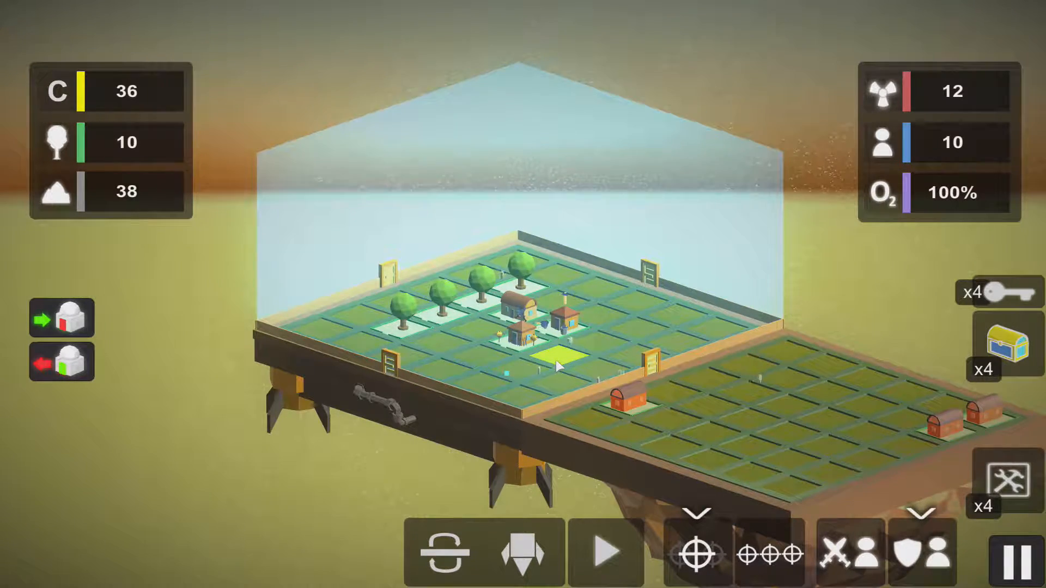
pyautogui.click(441, 553)
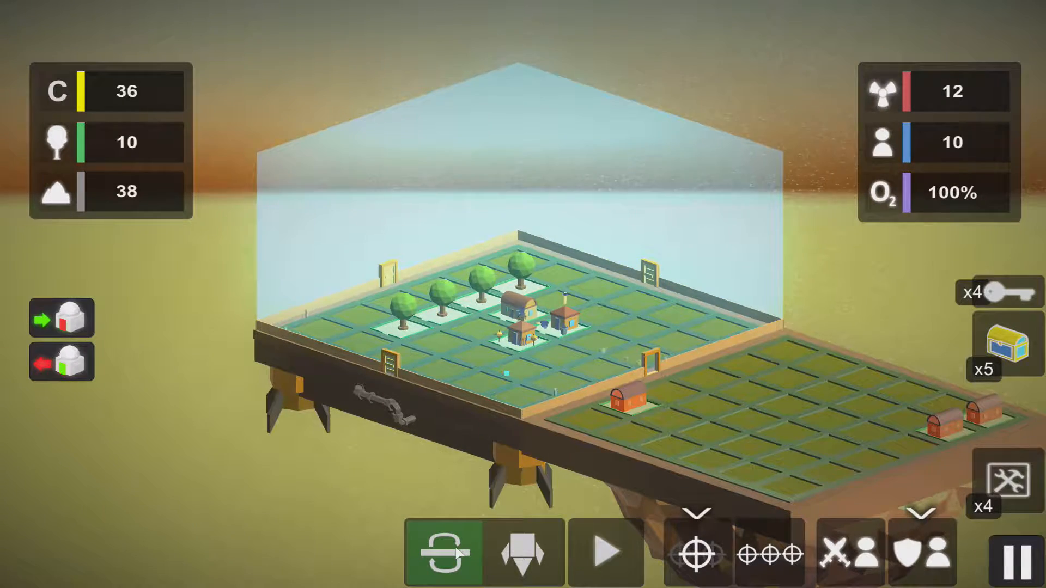
pyautogui.click(522, 552)
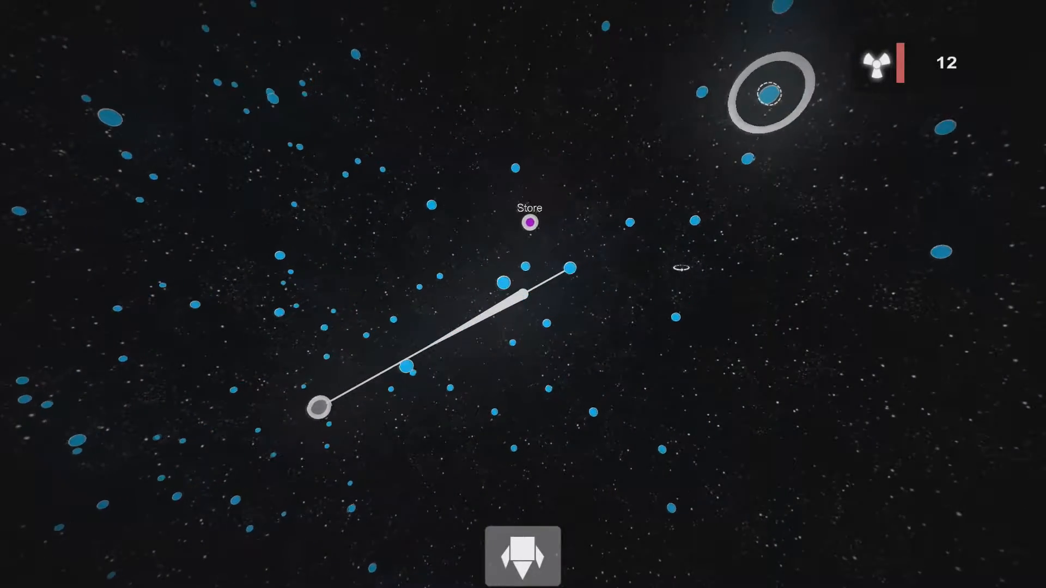
# - Fly to the rocky island, fast-forward harvesting to 12 trees and 42 stone, then reopen the space map
pyautogui.click(522, 555)
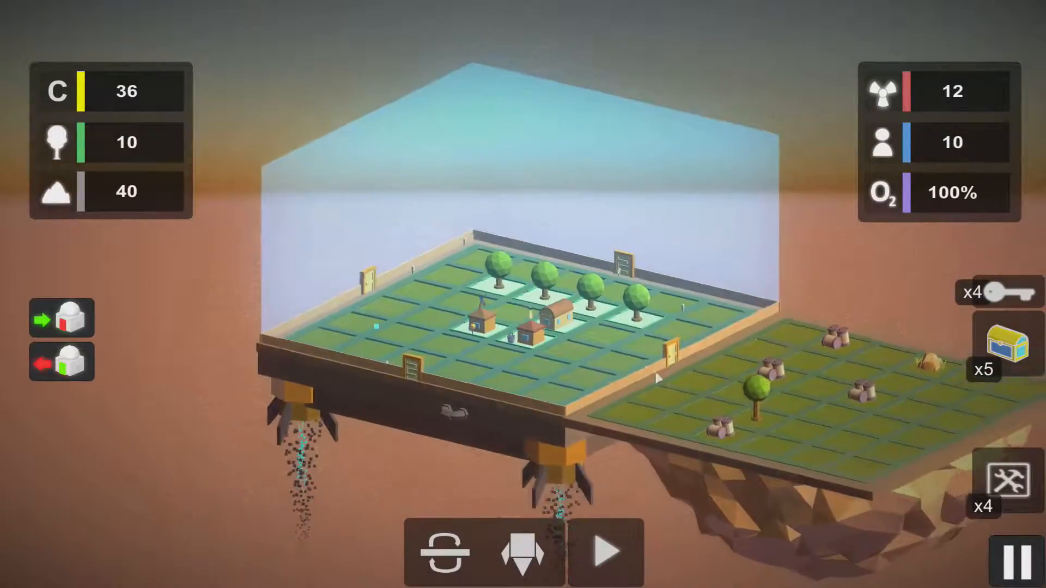
pyautogui.click(604, 551)
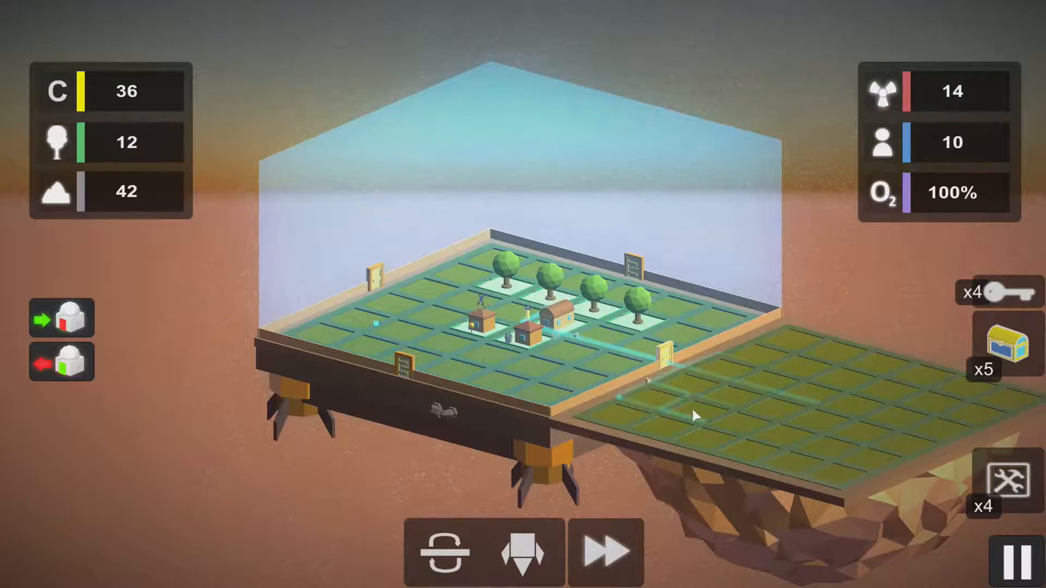
pyautogui.click(523, 552)
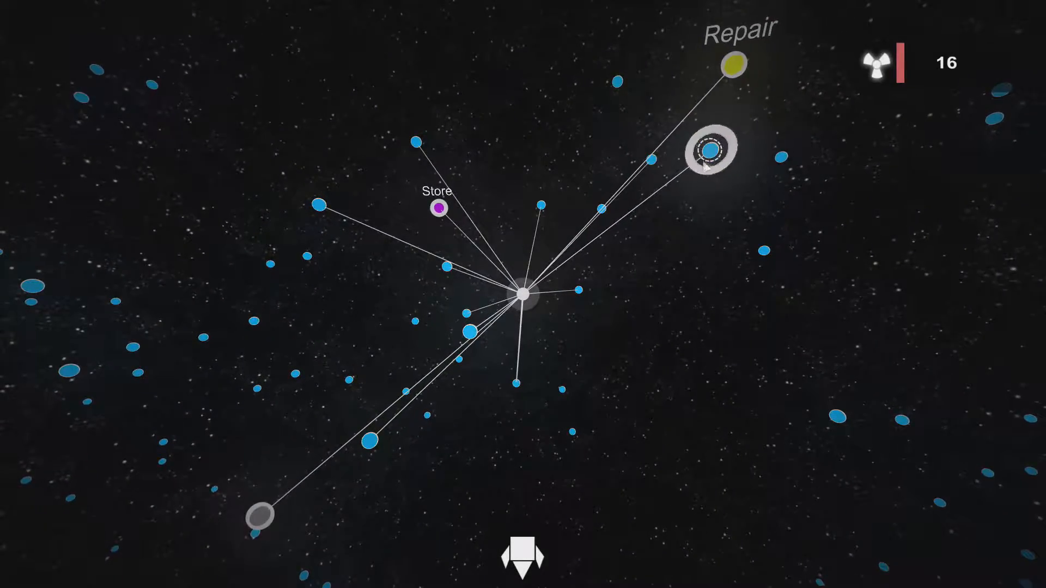
# - Try an enemy-crowded node, then fly to the Repair station and dock with 15 fuel
pyautogui.click(524, 292)
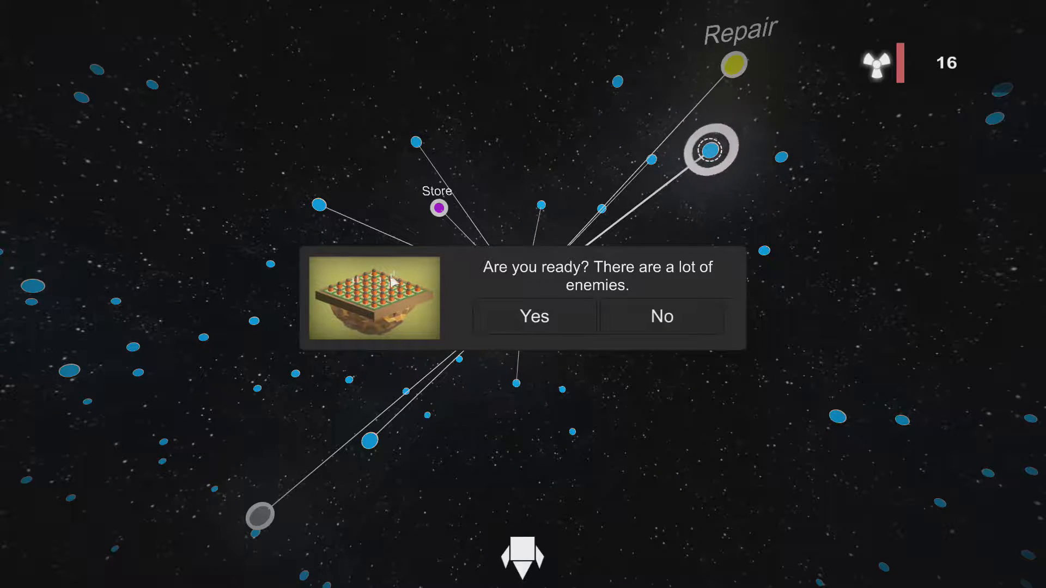
pyautogui.moveTo(367, 314)
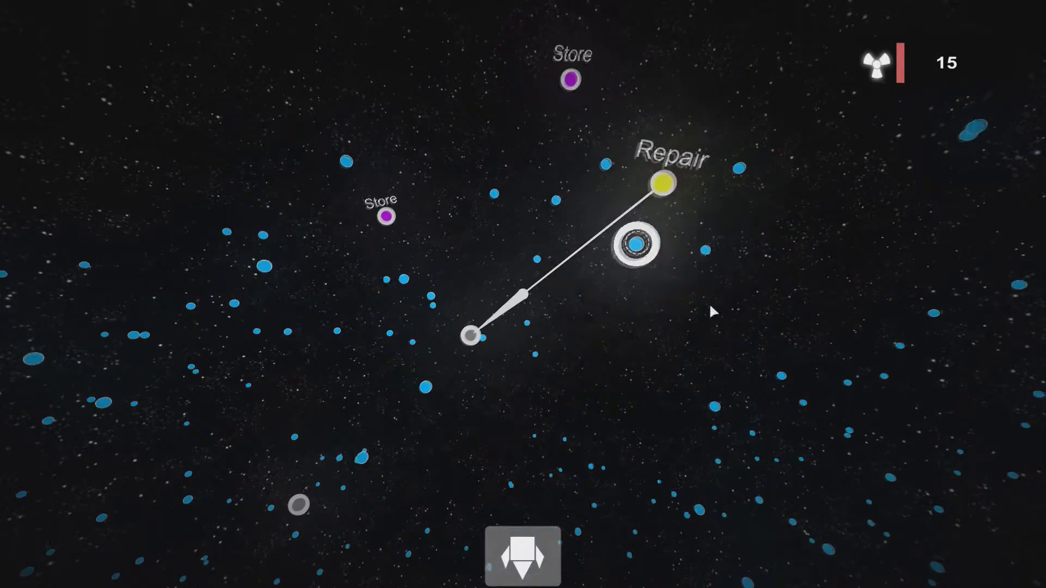
pyautogui.click(522, 555)
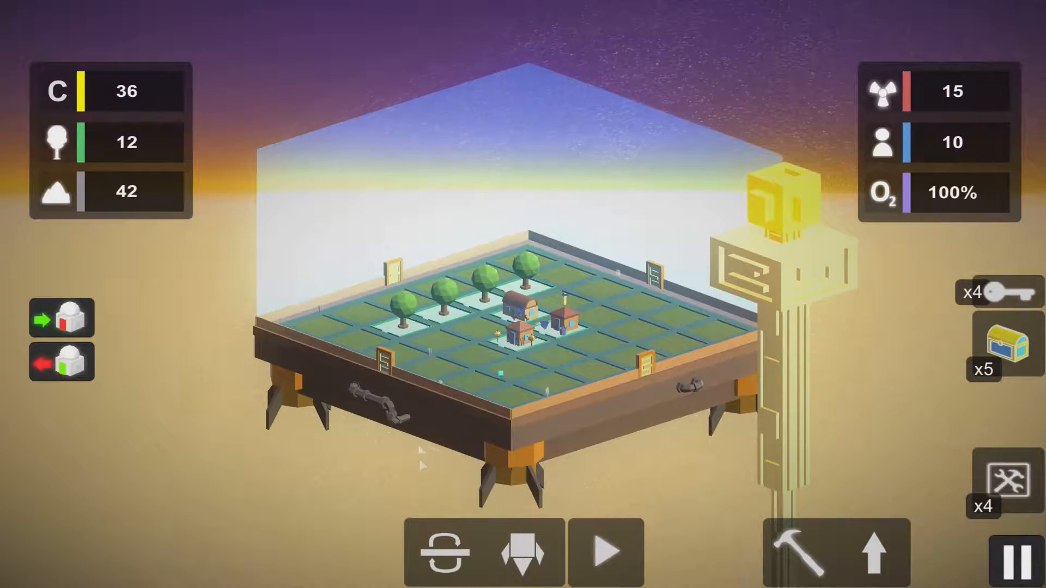
# - Show the tower layer, upgrade both defense towers to Tower Defense II and review one tower's panel
pyautogui.click(791, 552)
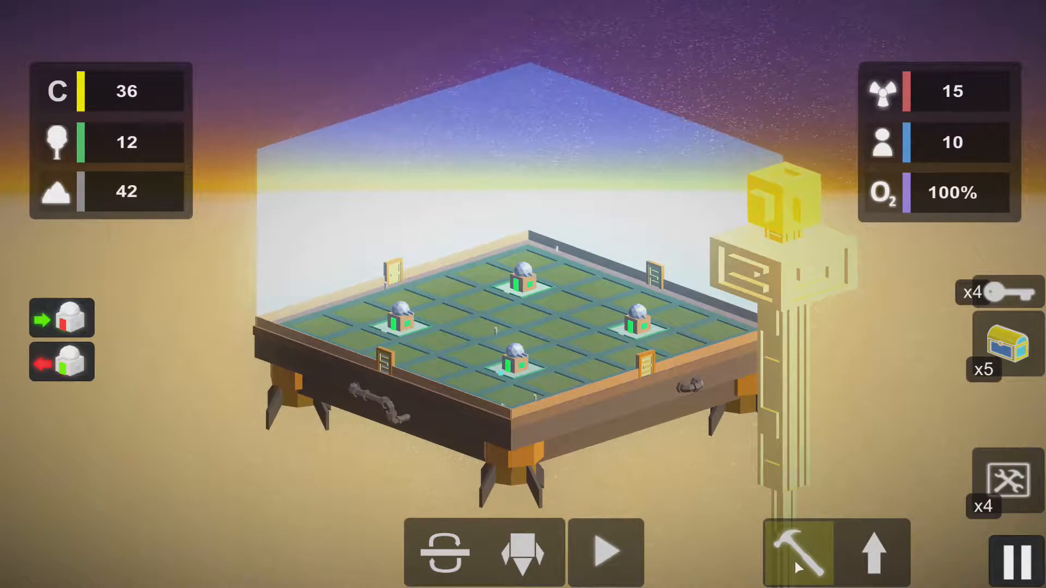
pyautogui.click(792, 552)
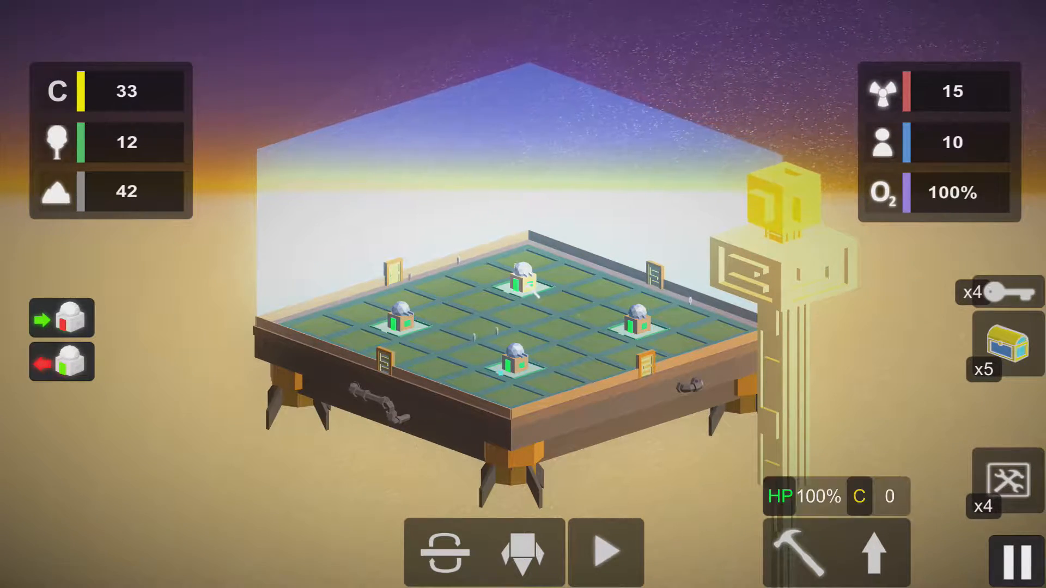
pyautogui.click(400, 311)
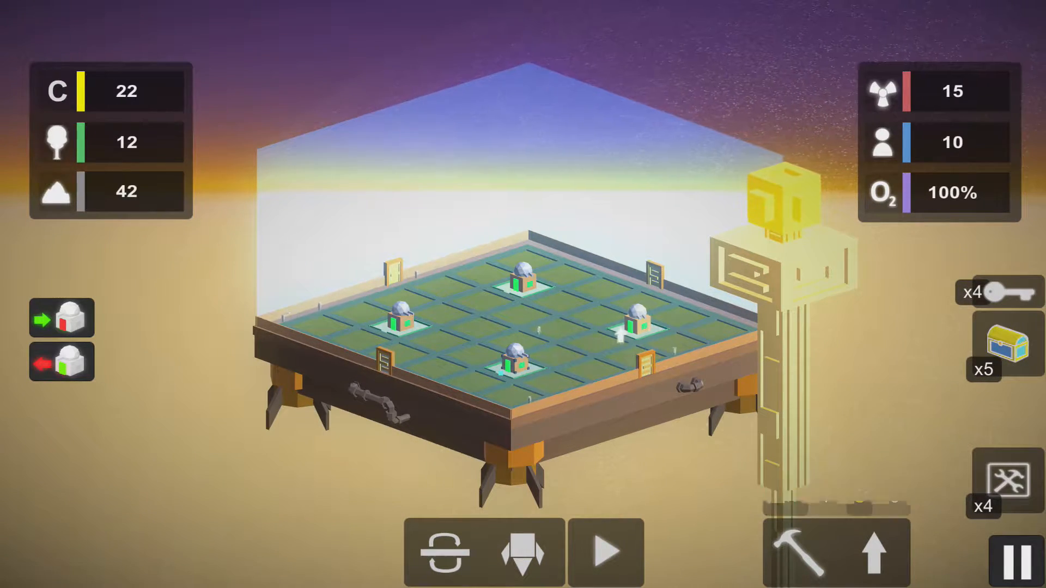
pyautogui.click(524, 273)
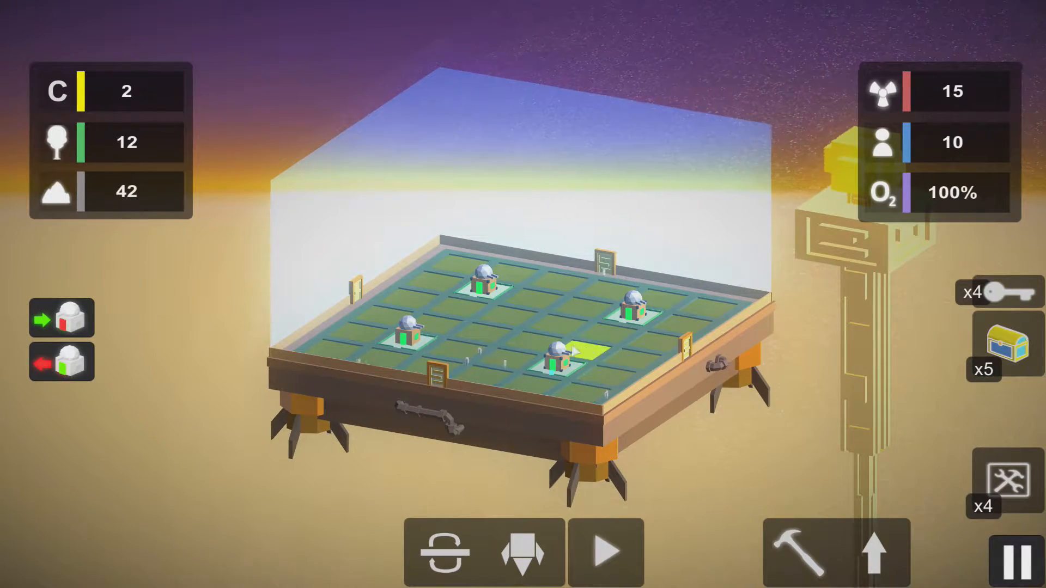
pyautogui.click(557, 354)
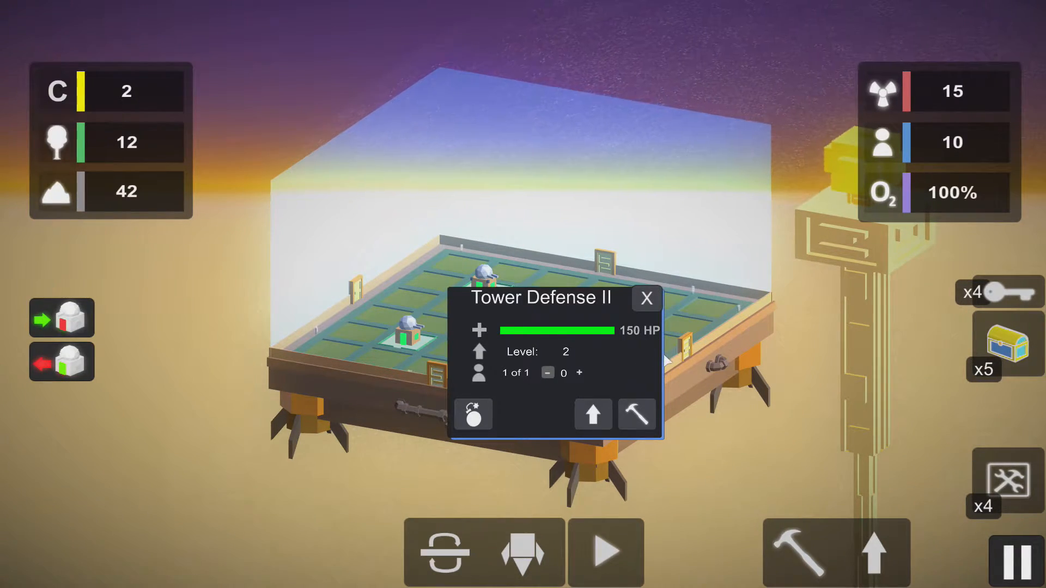
pyautogui.click(645, 298)
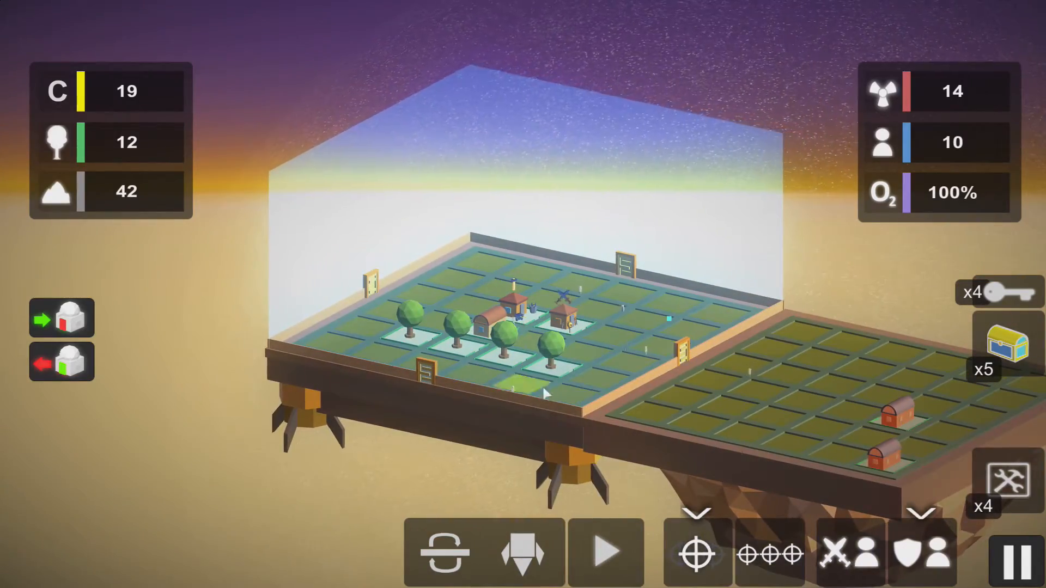
# - Fast-forward gathering to 14 trees, dismiss the still-gathering warning and open the space map
pyautogui.click(604, 552)
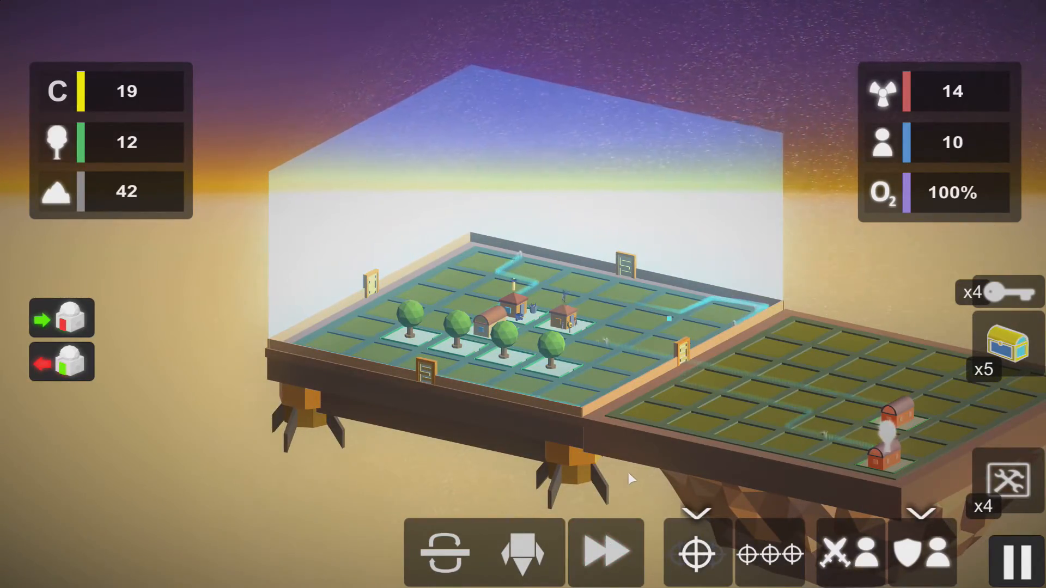
pyautogui.click(523, 553)
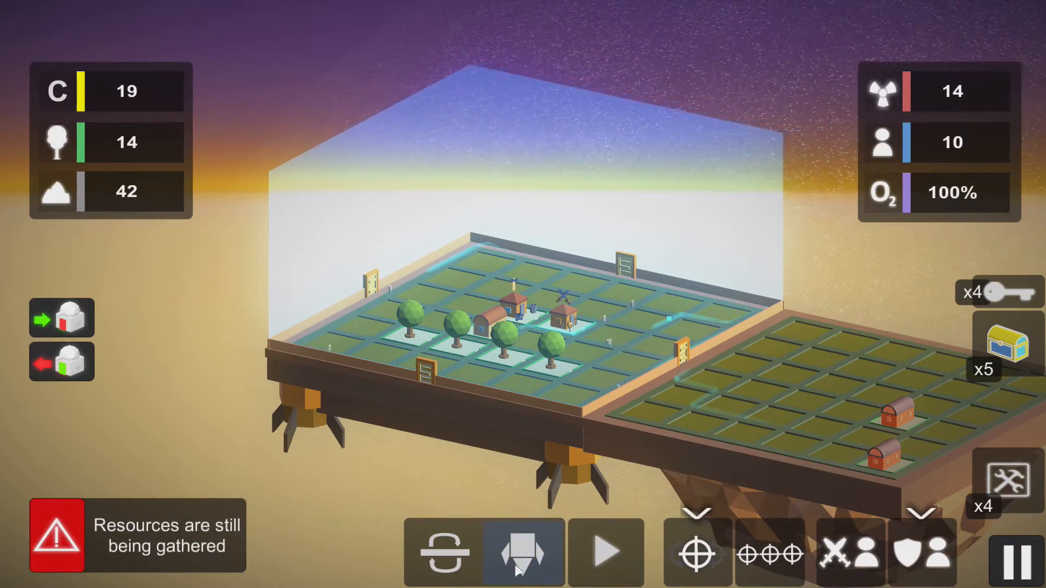
pyautogui.click(522, 553)
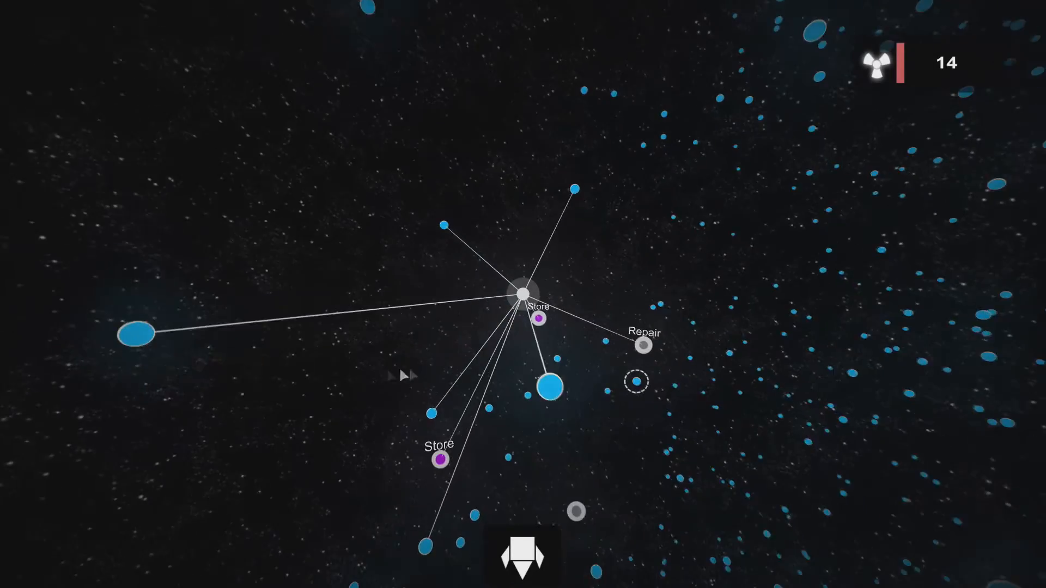